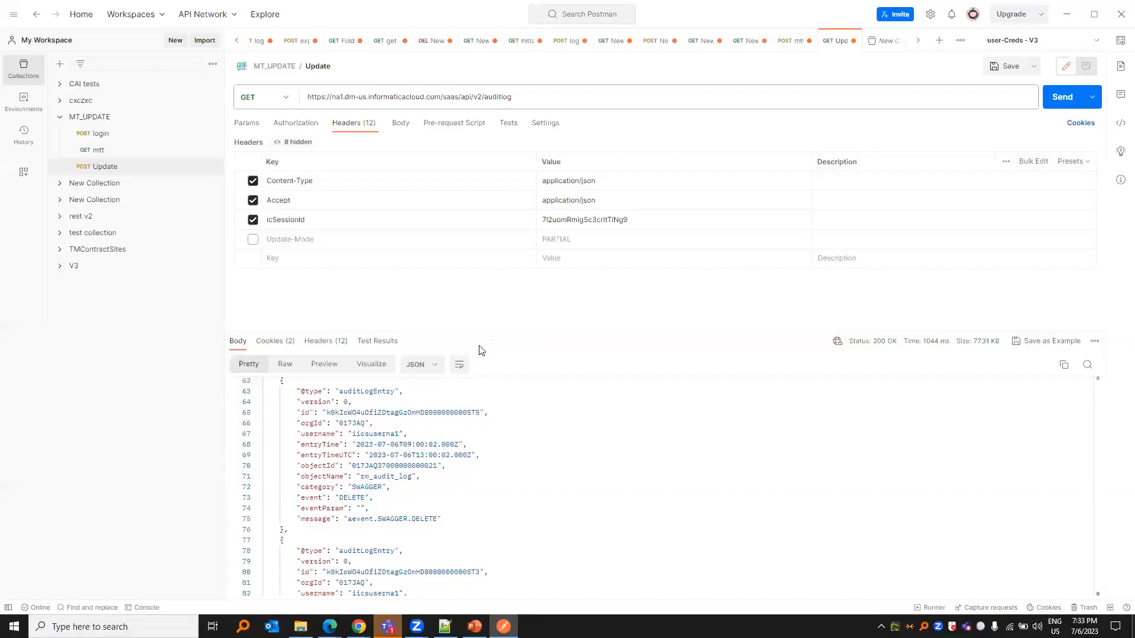
Step: Review the rm_audit swagger details (runtime environment, verb, username, operation id, base path) and close them
{"action": "scroll", "scroll_direction": "up", "scroll_amount": 3}
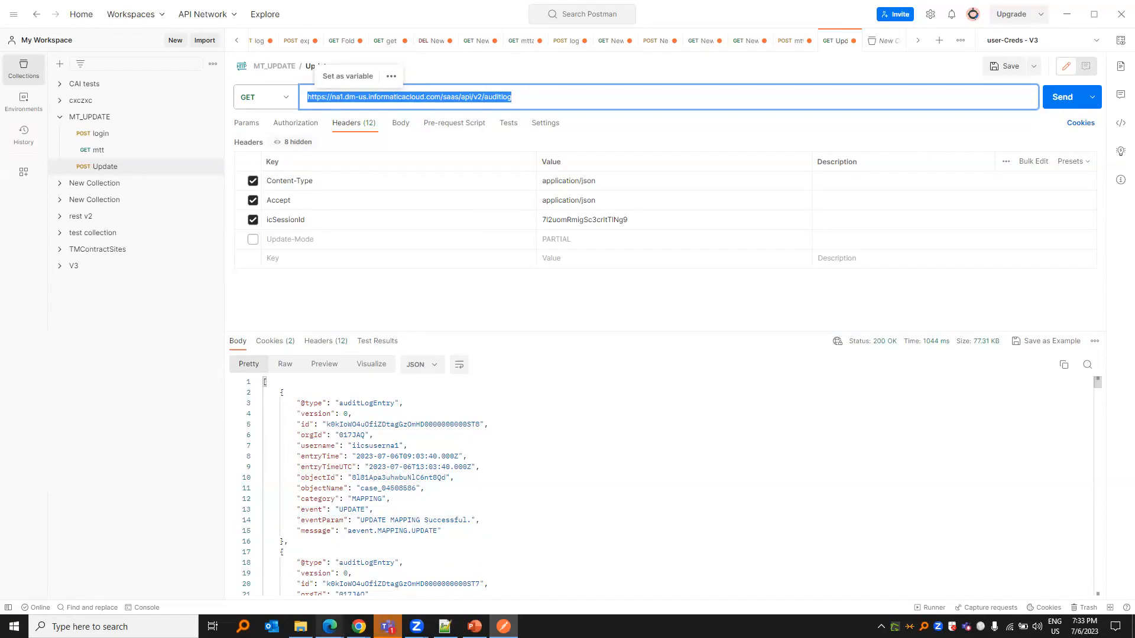
{"action": "mouse_move", "coordinate": [321, 250]}
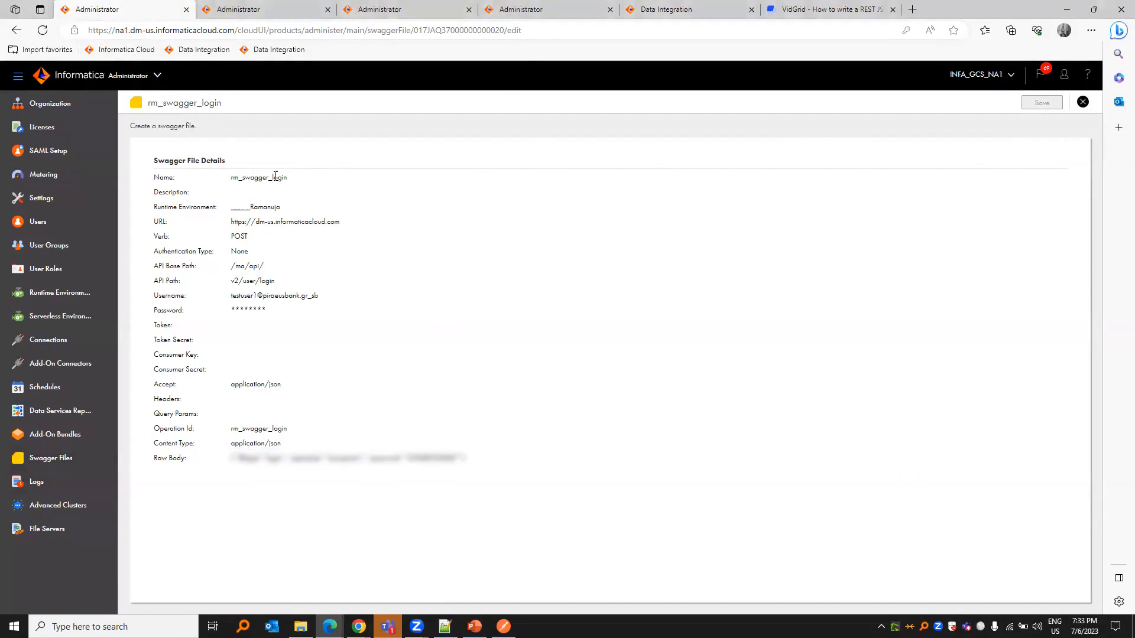
{"action": "double_click", "coordinate": [258, 176]}
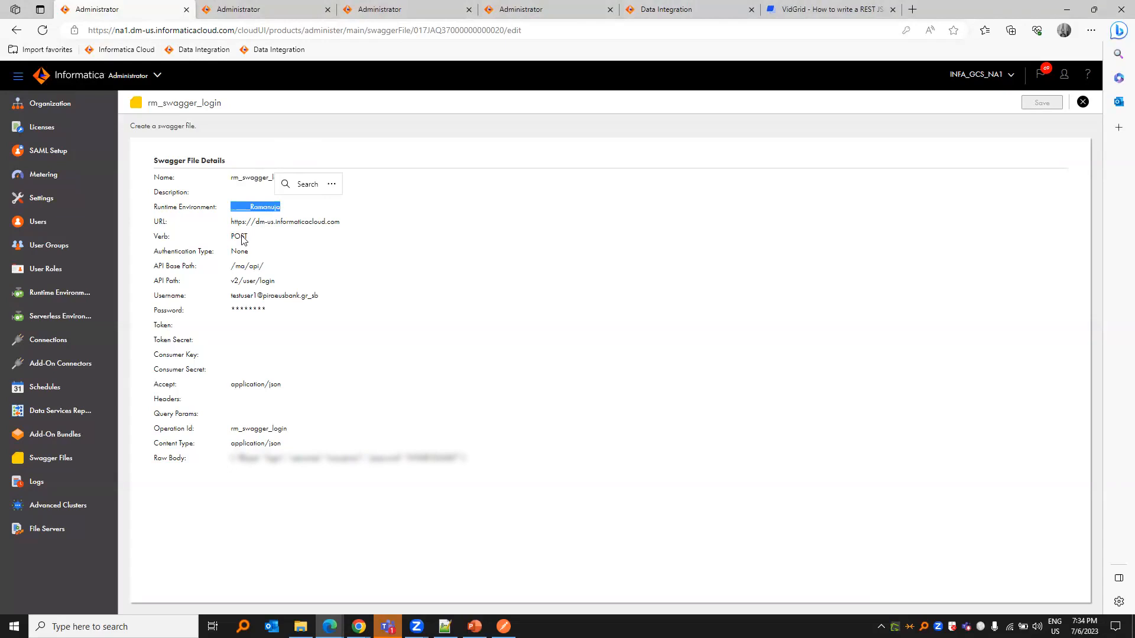
{"action": "double_click", "coordinate": [285, 221]}
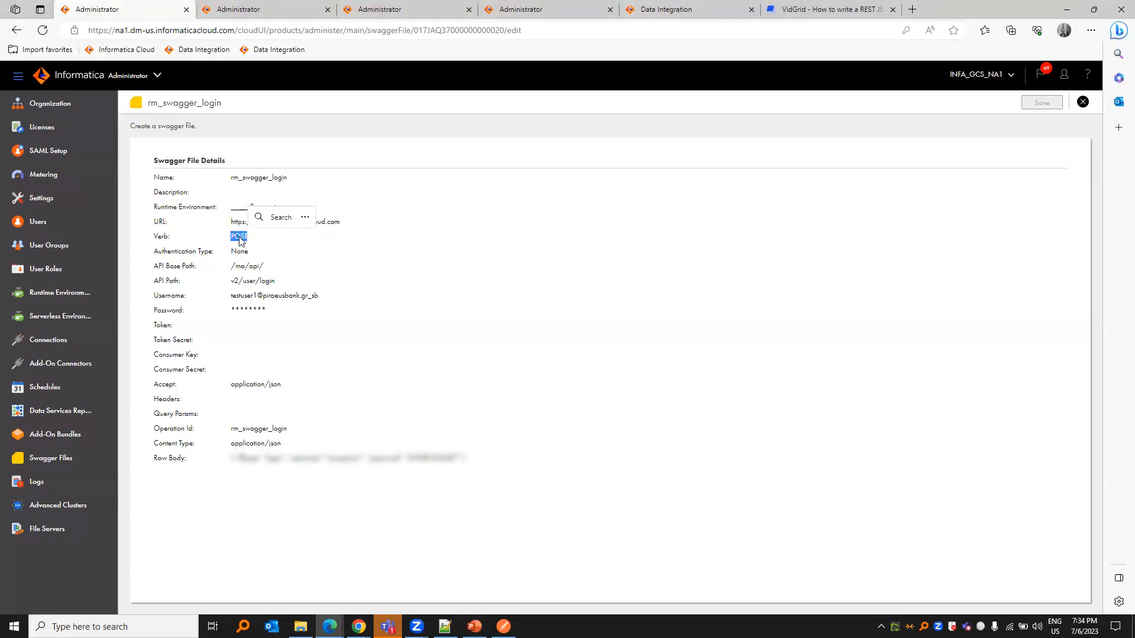
{"action": "mouse_move", "coordinate": [231, 272]}
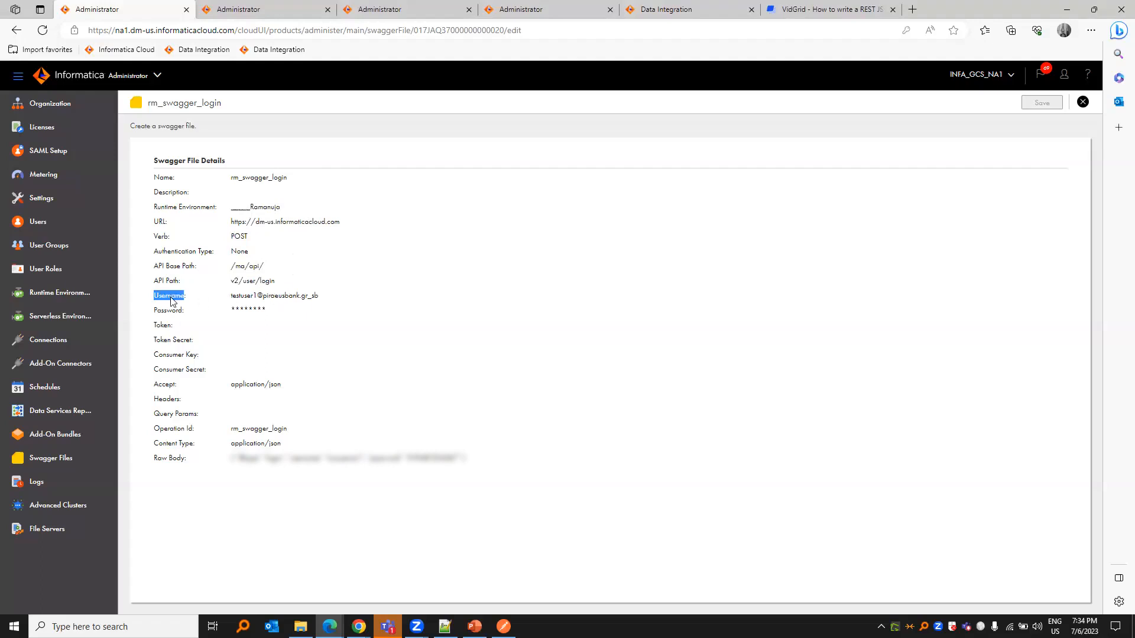
{"action": "double_click", "coordinate": [168, 309]}
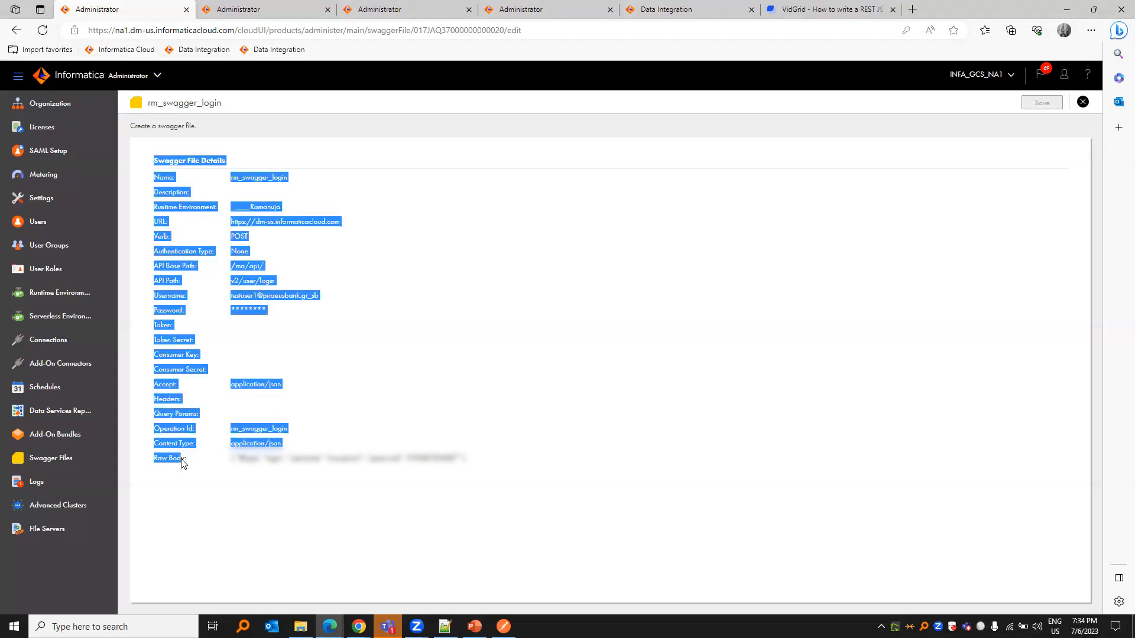
{"action": "left_click", "coordinate": [228, 391]}
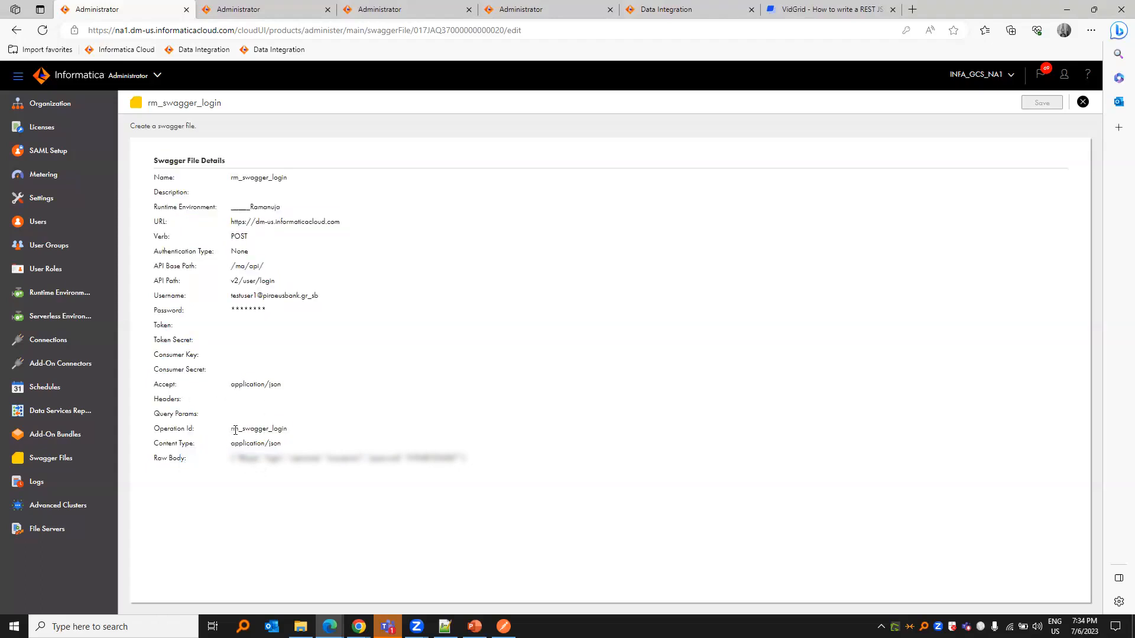
{"action": "double_click", "coordinate": [258, 428]}
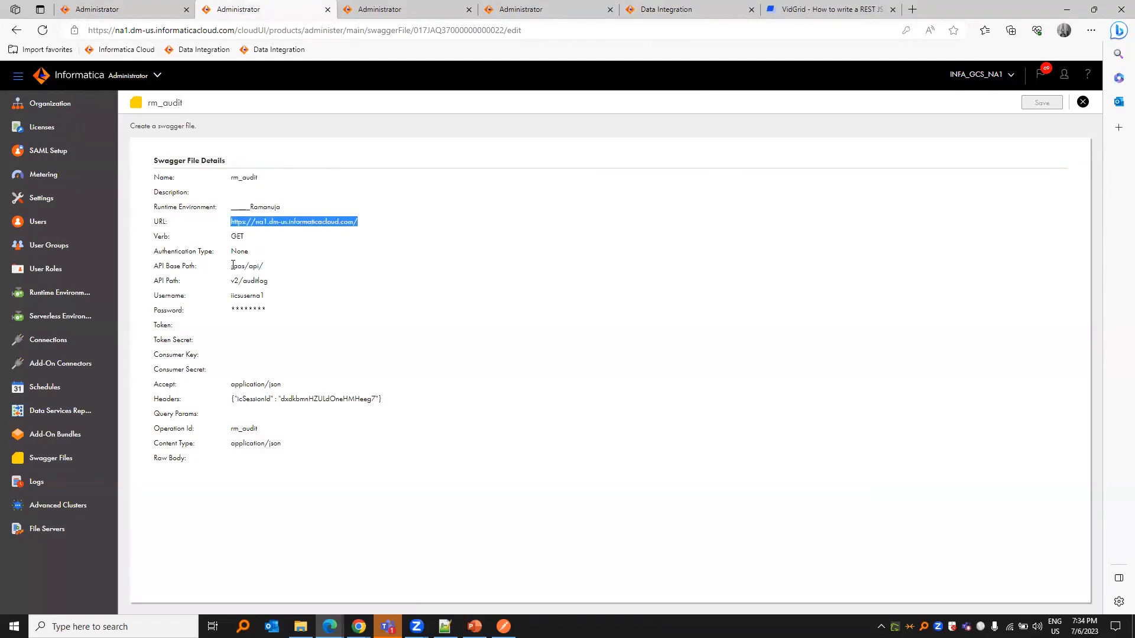
{"action": "double_click", "coordinate": [248, 281]}
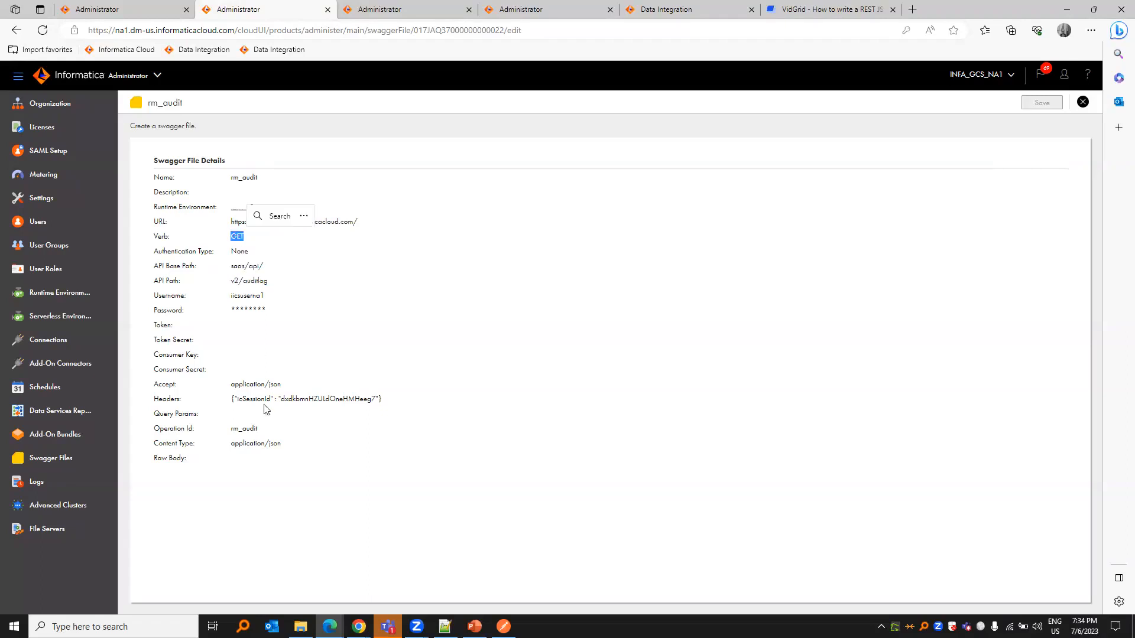
{"action": "left_click", "coordinate": [272, 215]}
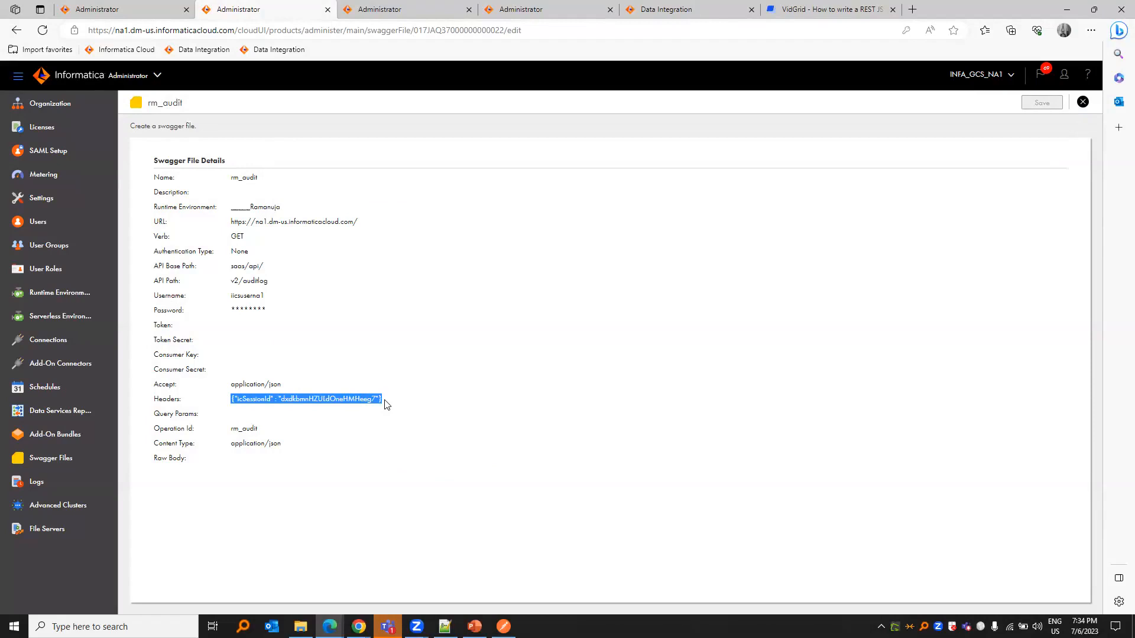
{"action": "mouse_move", "coordinate": [419, 6]}
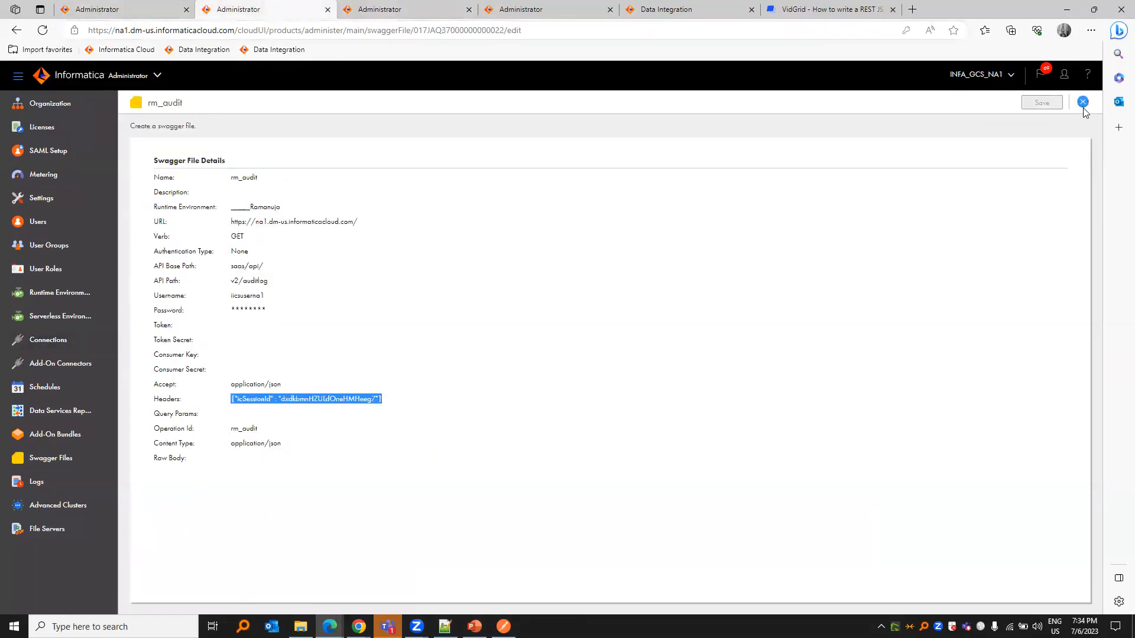
{"action": "left_click", "coordinate": [1081, 101]}
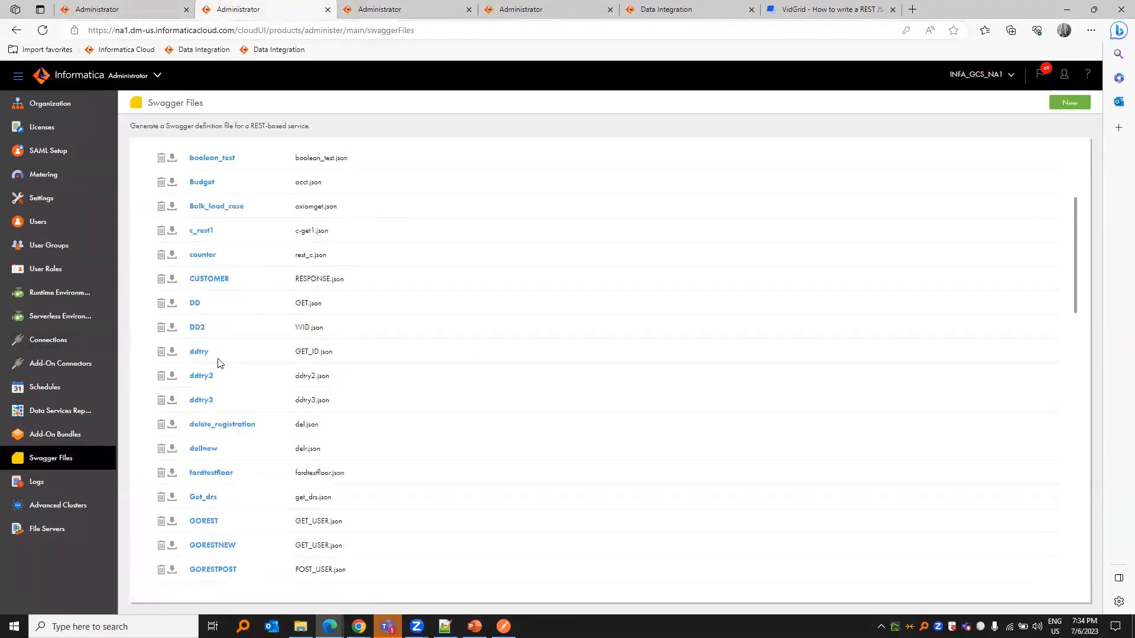
Step: Show the local folder holding rm_audit.json and rm_swagger_login.json, then minimize it
{"action": "left_click", "coordinate": [299, 626]}
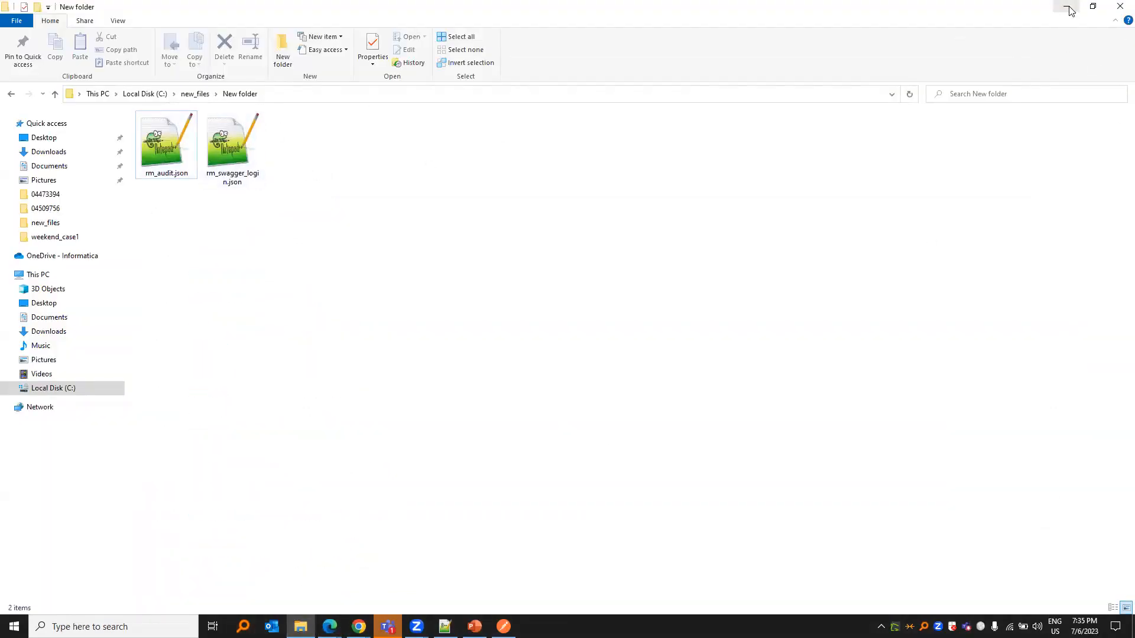
{"action": "left_click", "coordinate": [329, 627]}
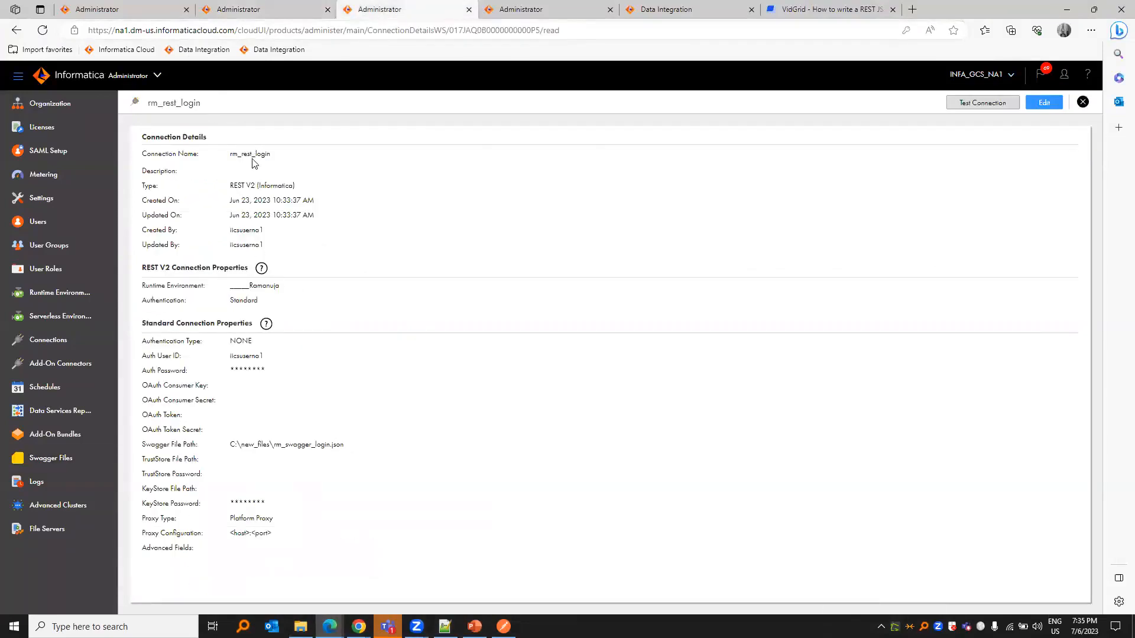
{"action": "double_click", "coordinate": [250, 153]}
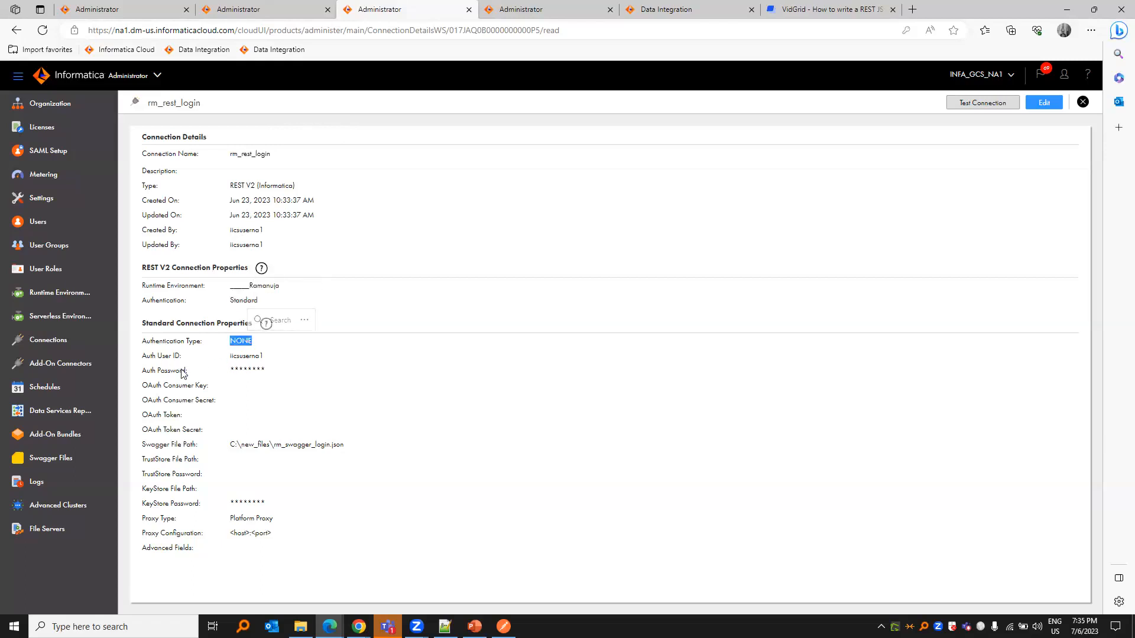
{"action": "mouse_move", "coordinate": [231, 423]}
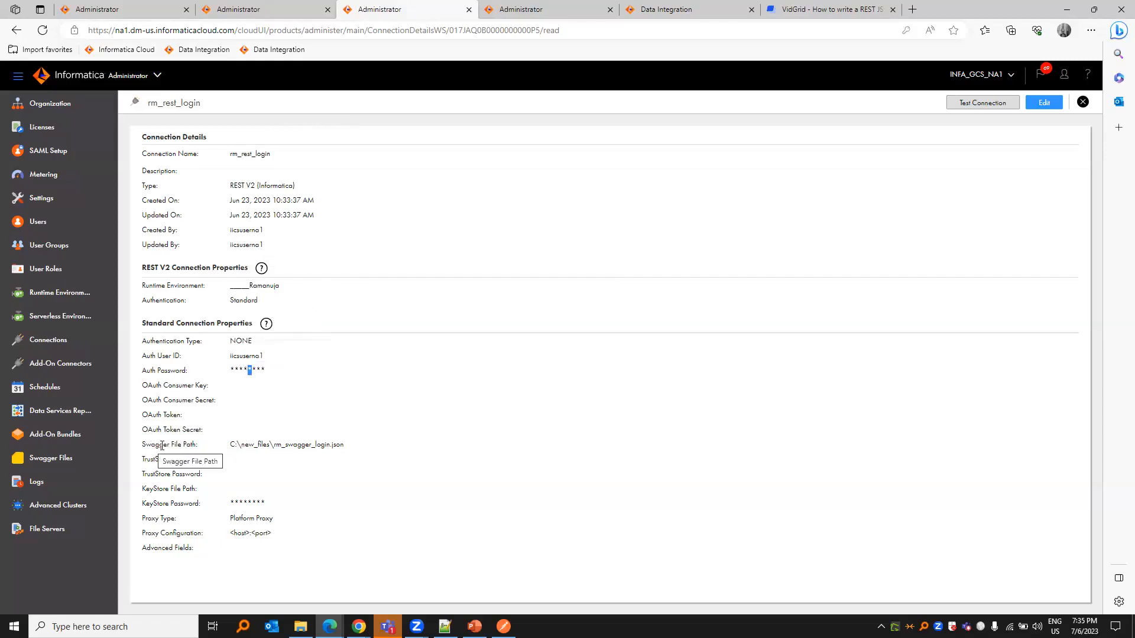
{"action": "mouse_move", "coordinate": [350, 449]}
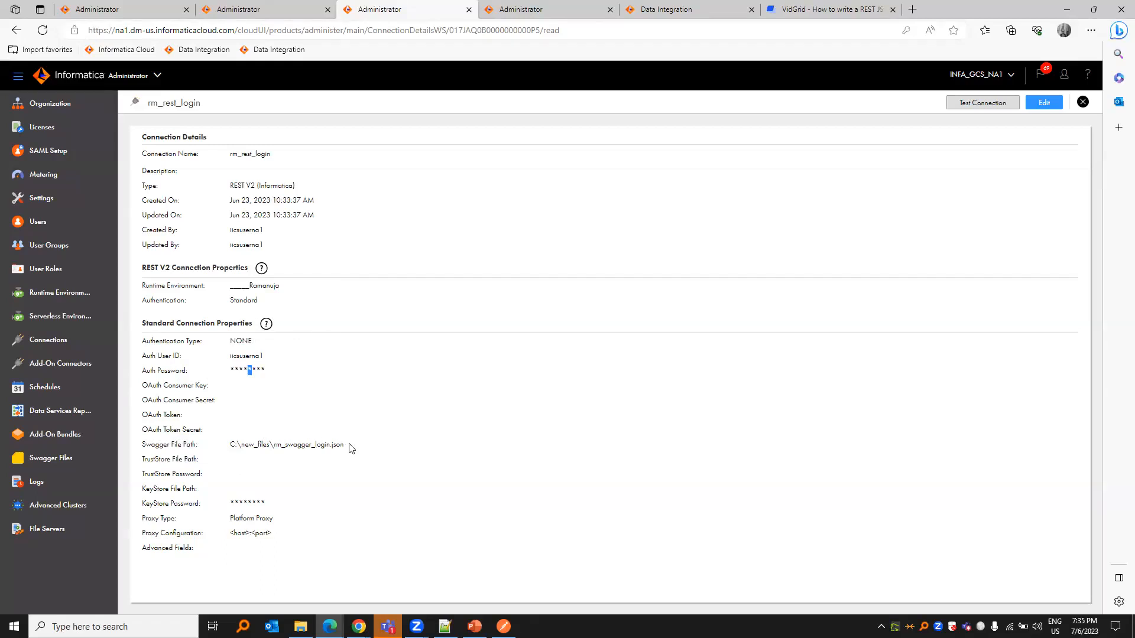
{"action": "double_click", "coordinate": [307, 443]}
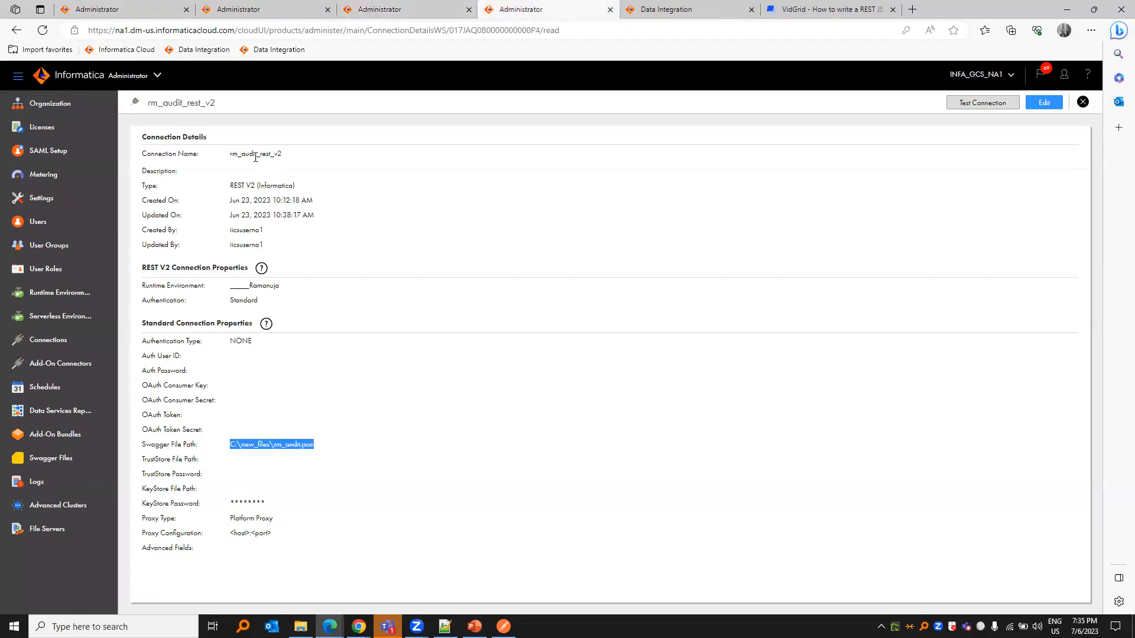
Step: Check the rm_audit_rest_v2 swagger file path in new_files, then switch to the case_04508586 mapping
{"action": "double_click", "coordinate": [256, 154]}
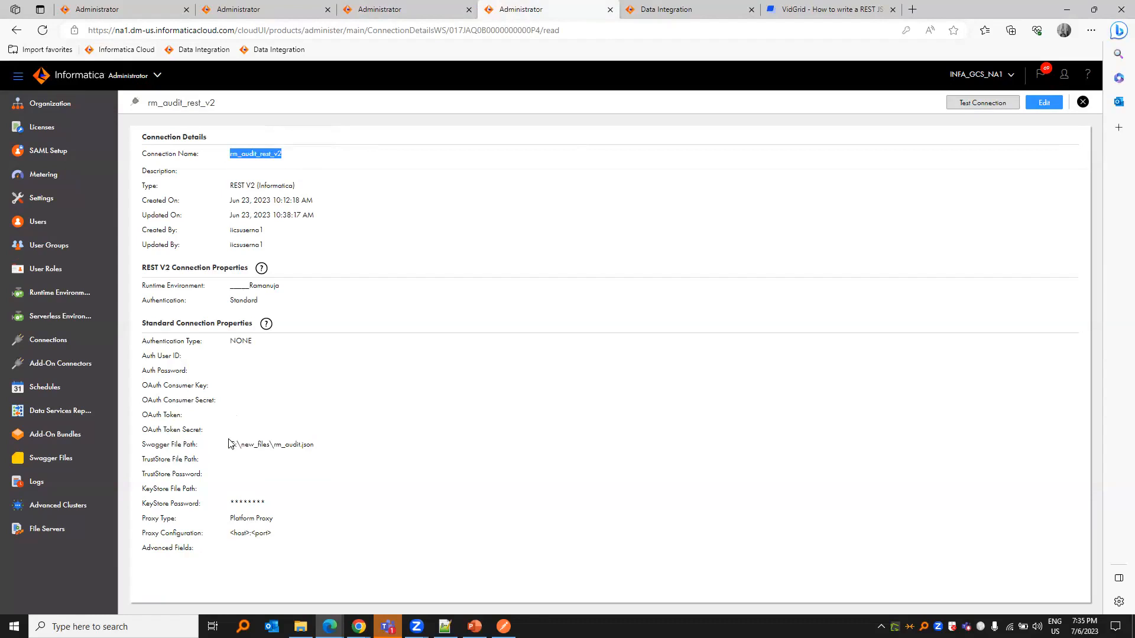
{"action": "double_click", "coordinate": [286, 445]}
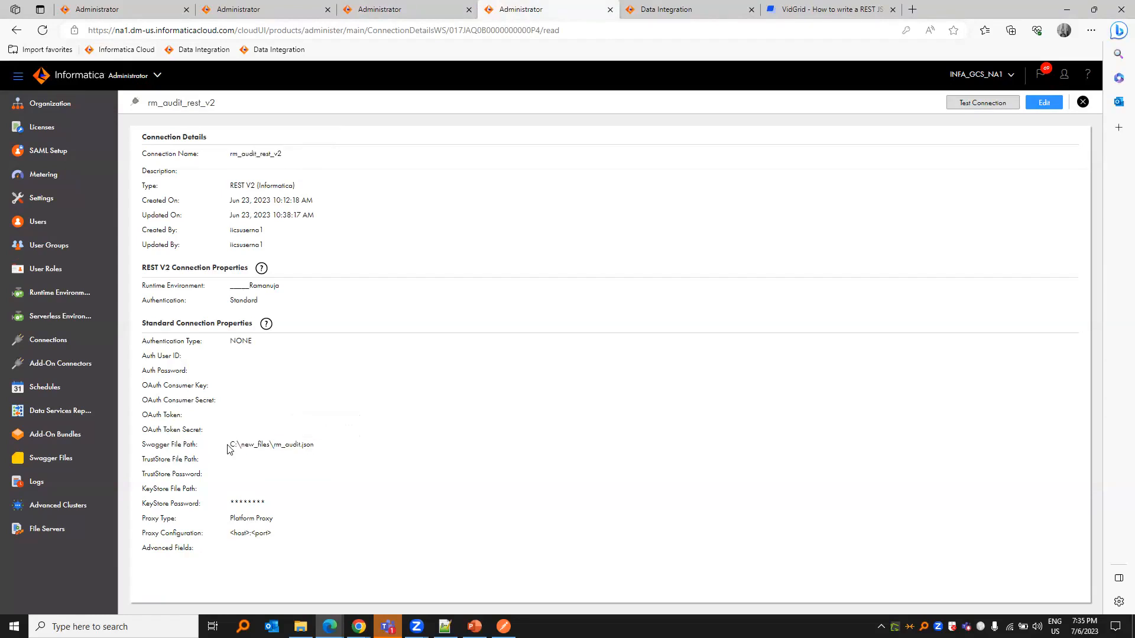
{"action": "double_click", "coordinate": [250, 445]}
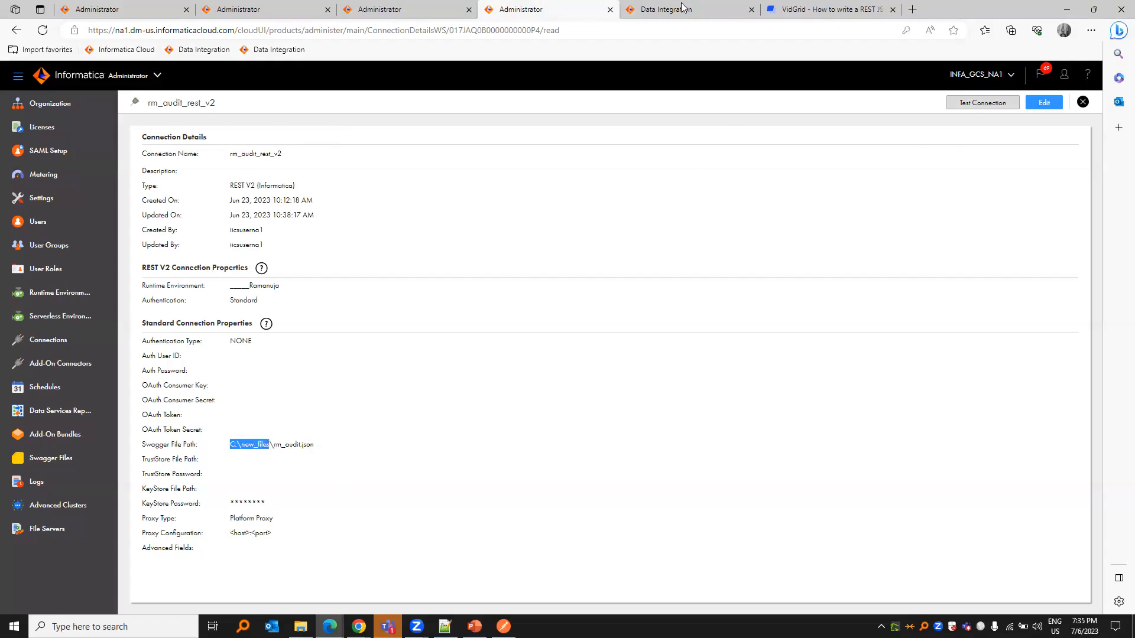
{"action": "left_click", "coordinate": [662, 9]}
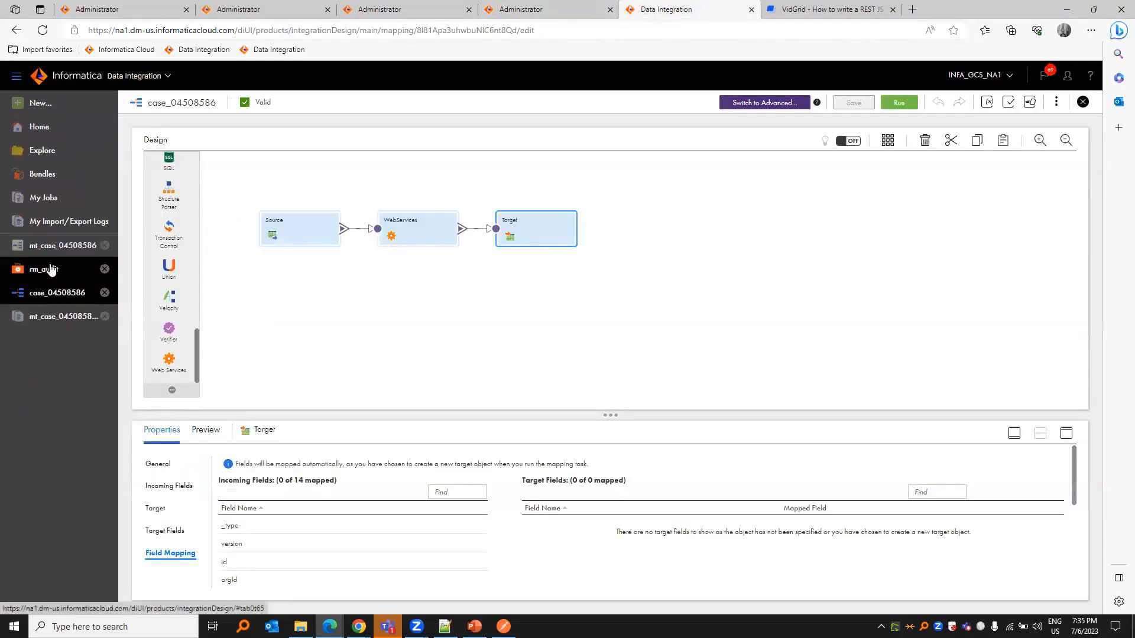
Step: Browse the New Asset task types, then bring up the rm_audit business service instead
{"action": "left_click", "coordinate": [39, 103]}
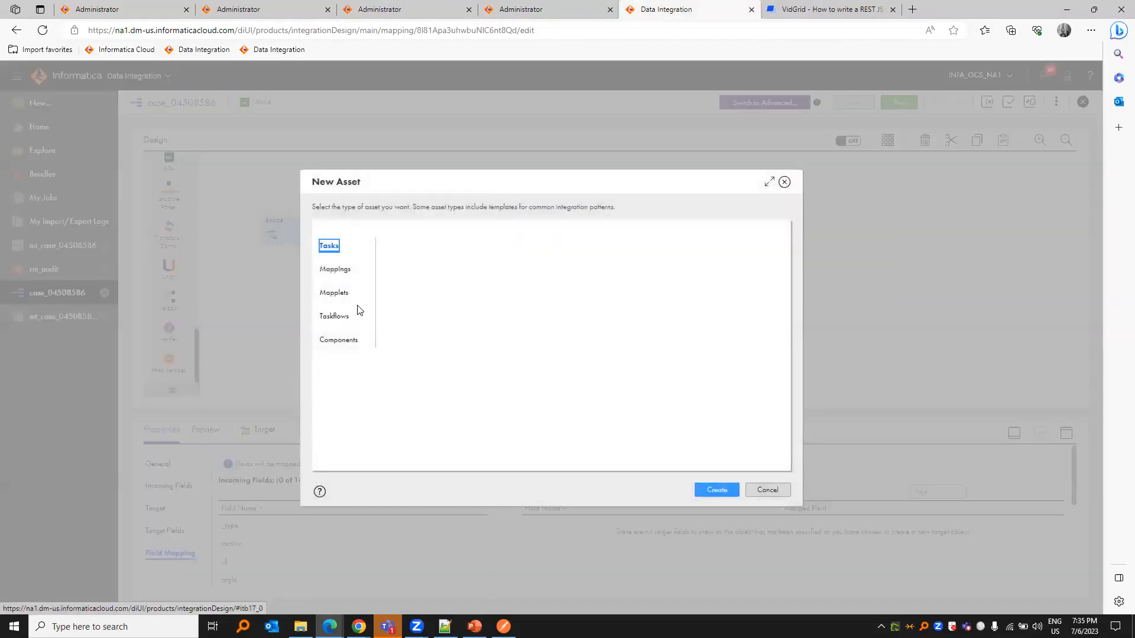
{"action": "left_click", "coordinate": [328, 246]}
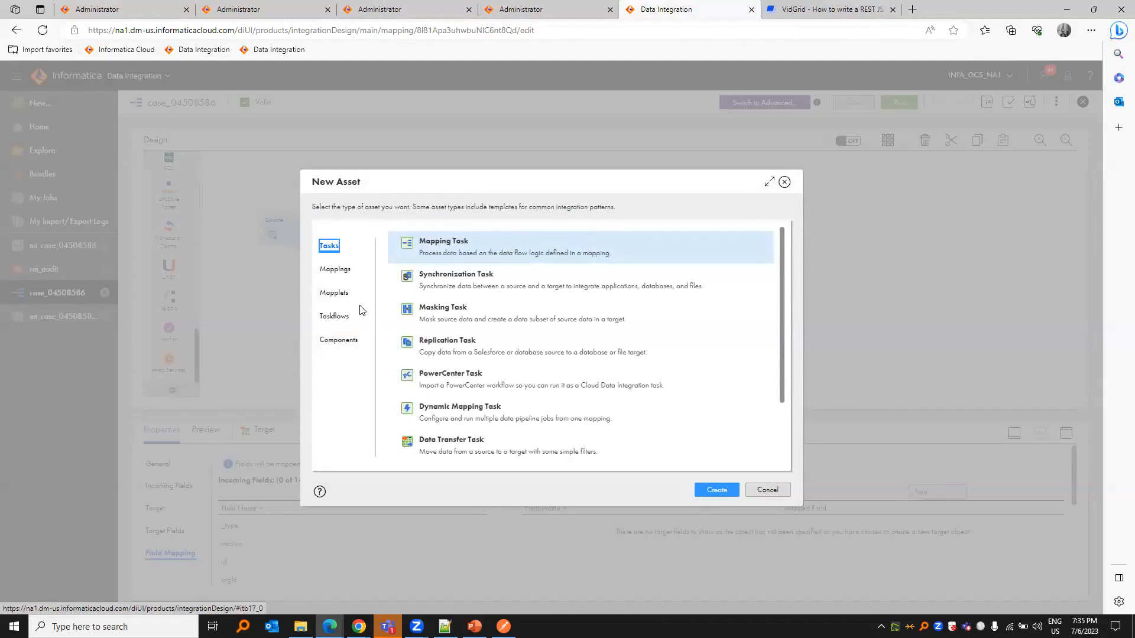
{"action": "mouse_move", "coordinate": [1120, 495]}
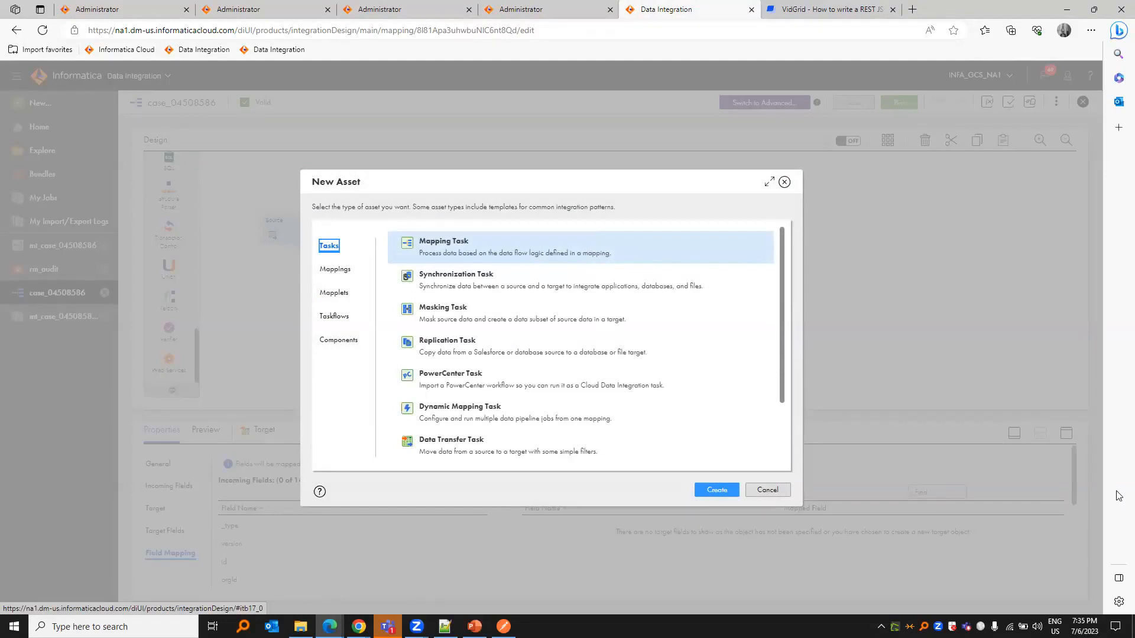
{"action": "mouse_move", "coordinate": [531, 249]}
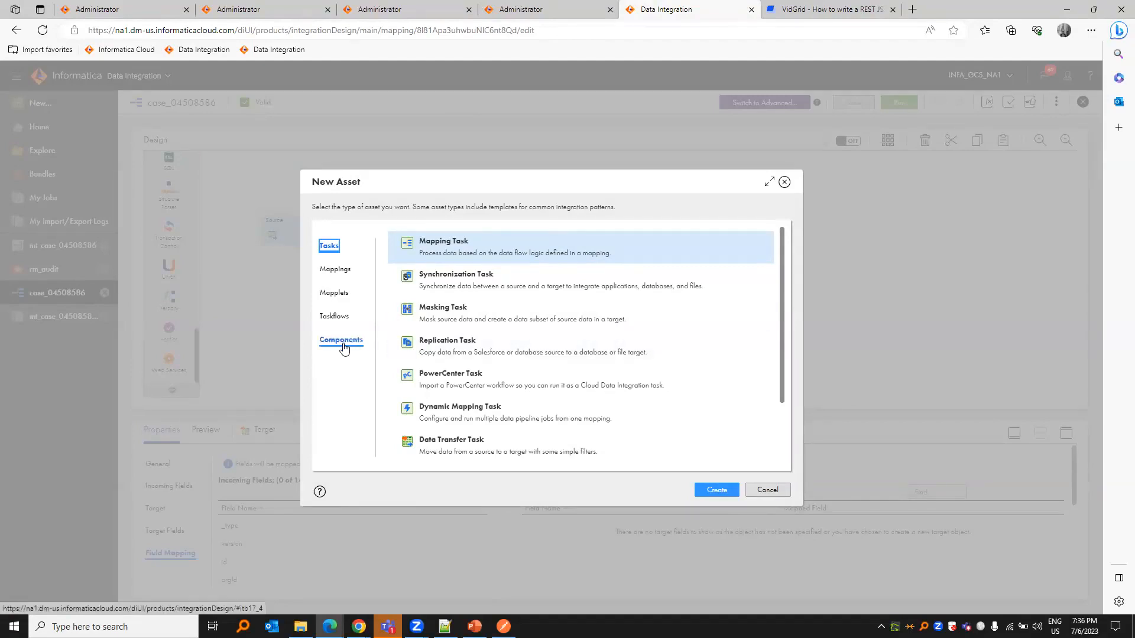
{"action": "mouse_move", "coordinate": [341, 341]}
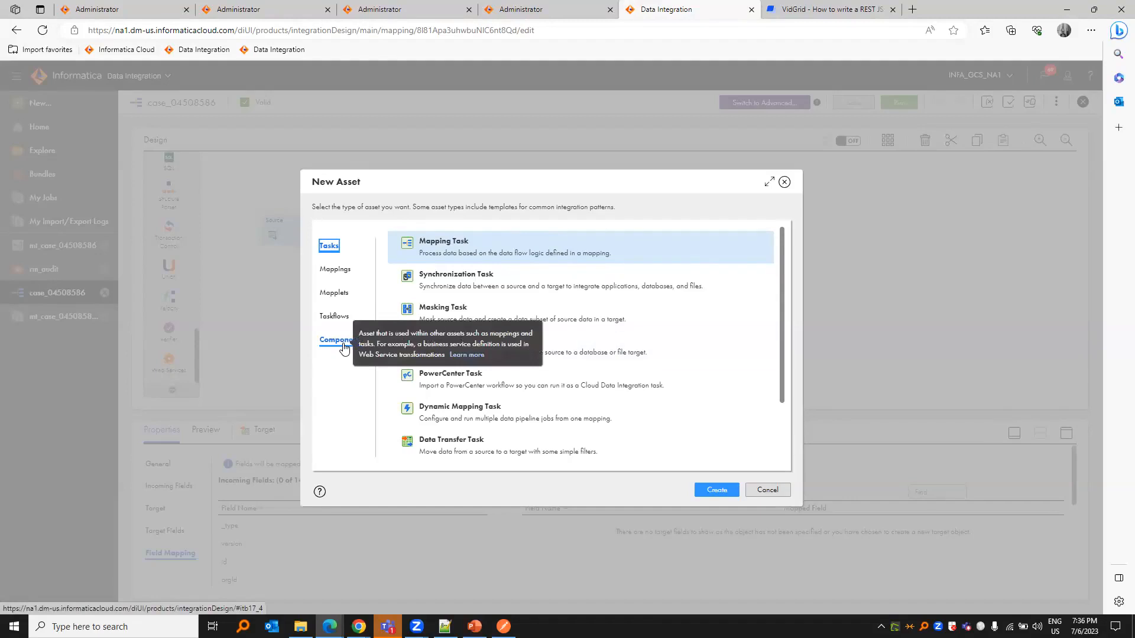
{"action": "left_click", "coordinate": [341, 340]}
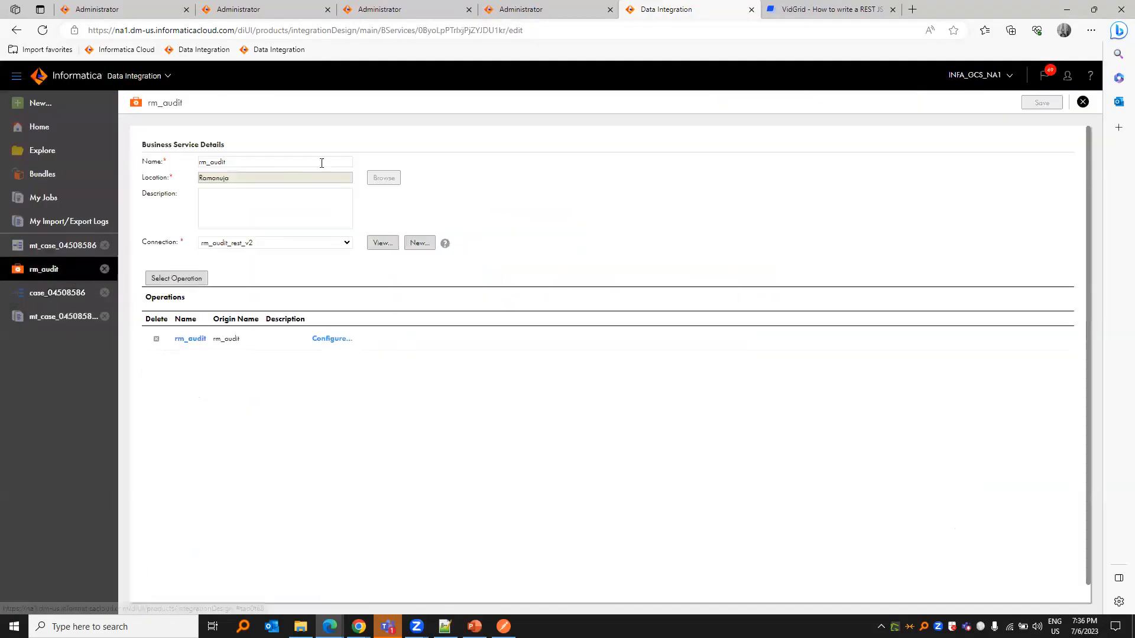
{"action": "mouse_move", "coordinate": [351, 241]}
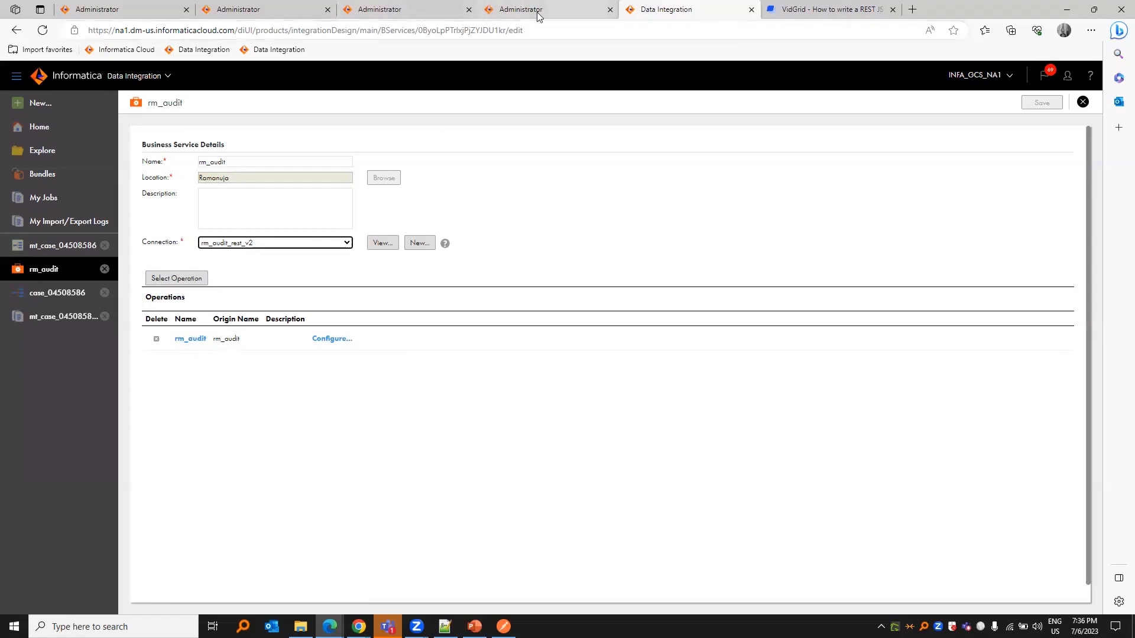
Step: View the rm_audit_rest_v2 connection details, return to rm_audit, and reopen the case_04508586 mapping
{"action": "left_click", "coordinate": [382, 242]}
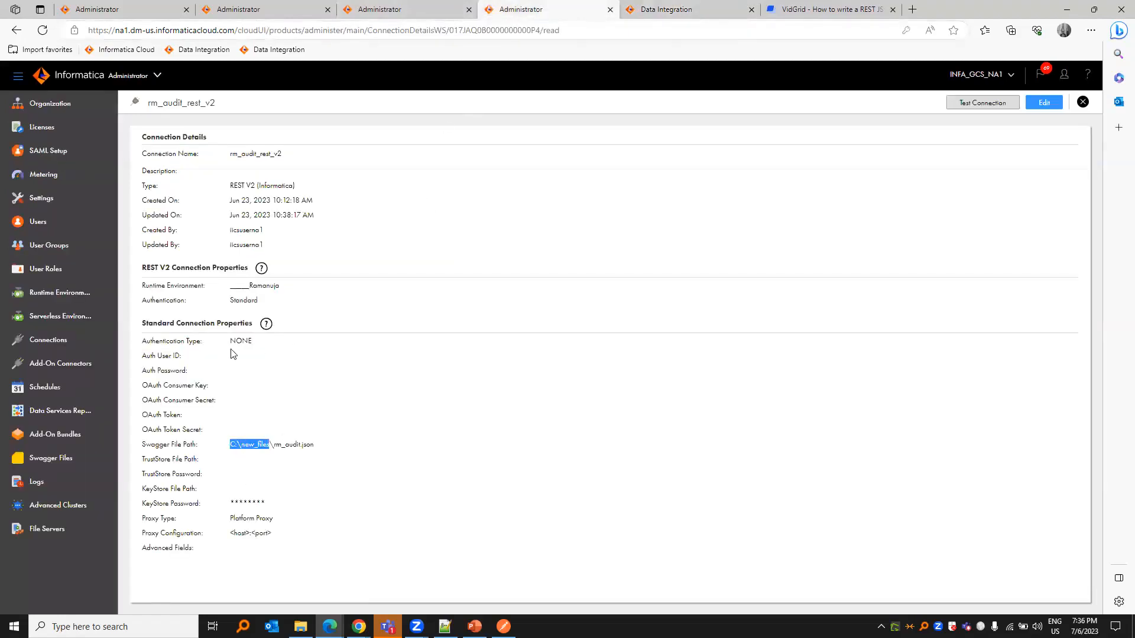
{"action": "left_click", "coordinate": [51, 459]}
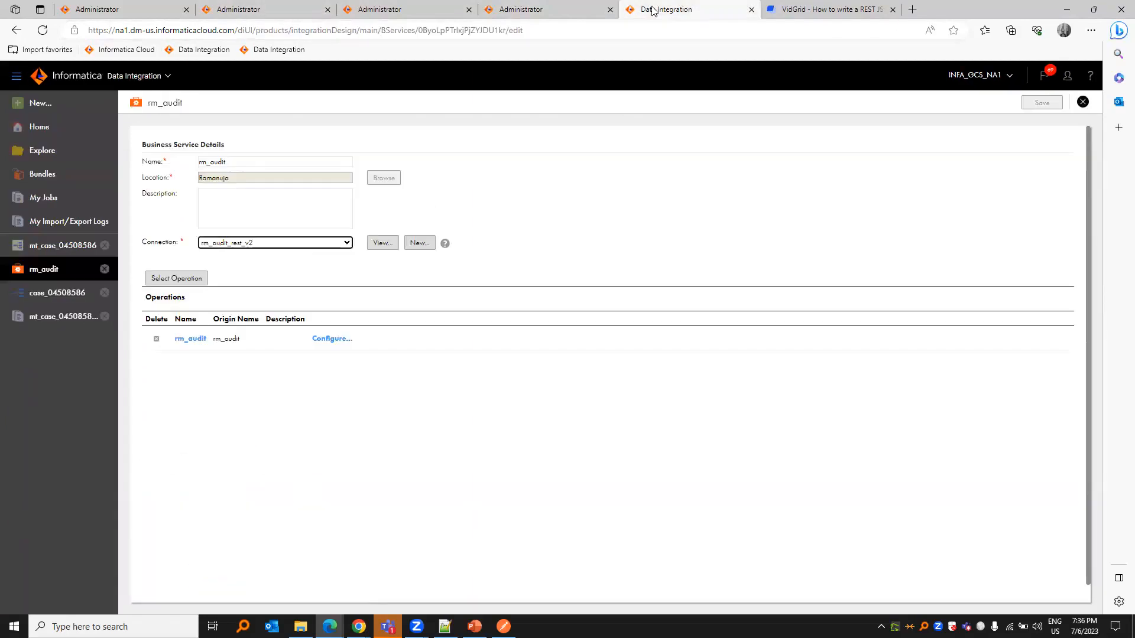
{"action": "left_click", "coordinate": [54, 292]}
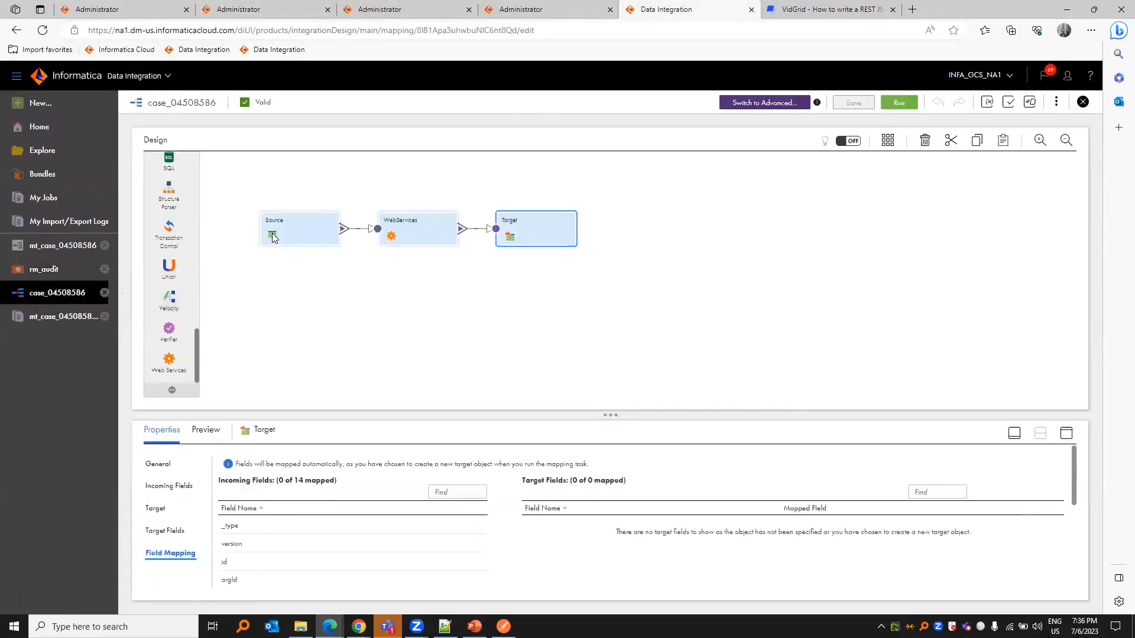
Step: Review the Source transformation's rm_rest_login connection, request message and field mapping
{"action": "left_click", "coordinate": [299, 228]}
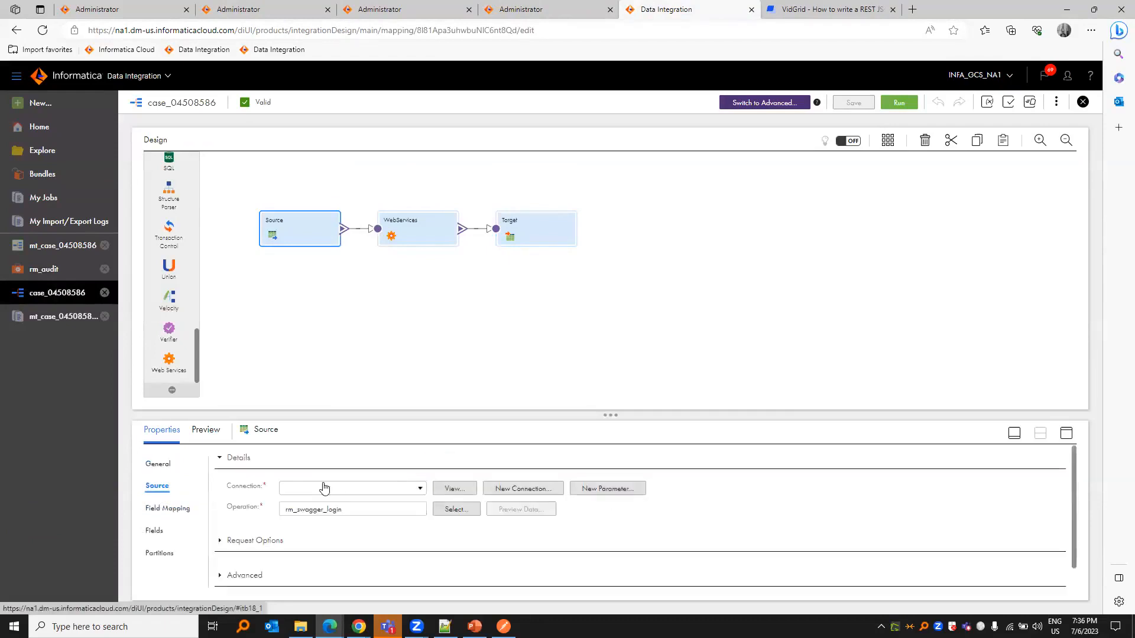
{"action": "left_click", "coordinate": [351, 487]}
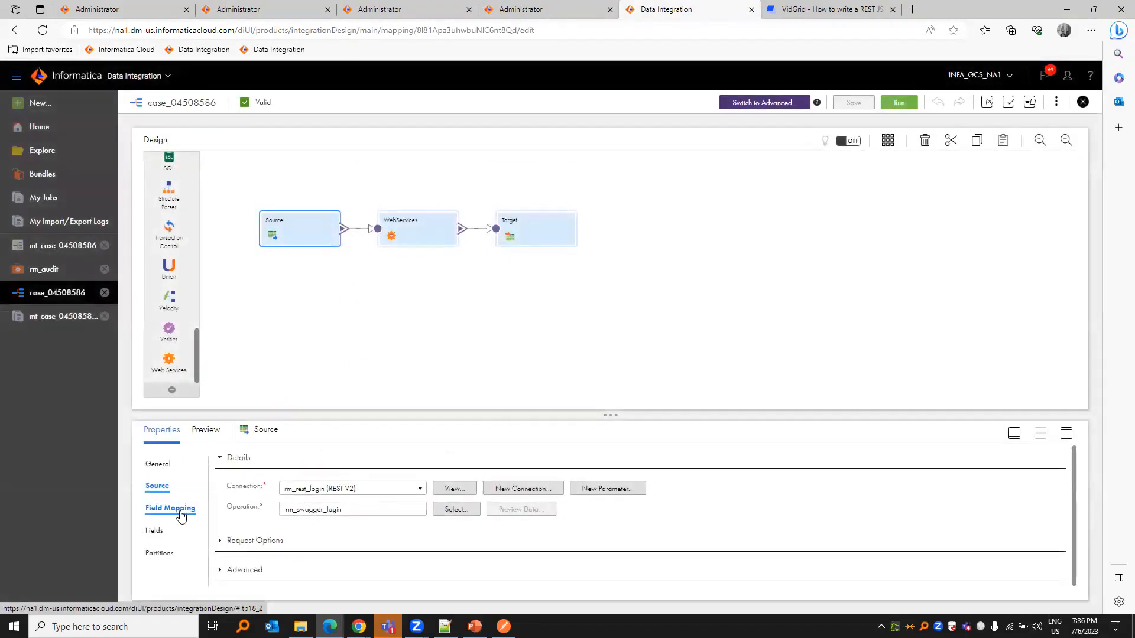
{"action": "left_click", "coordinate": [170, 507]}
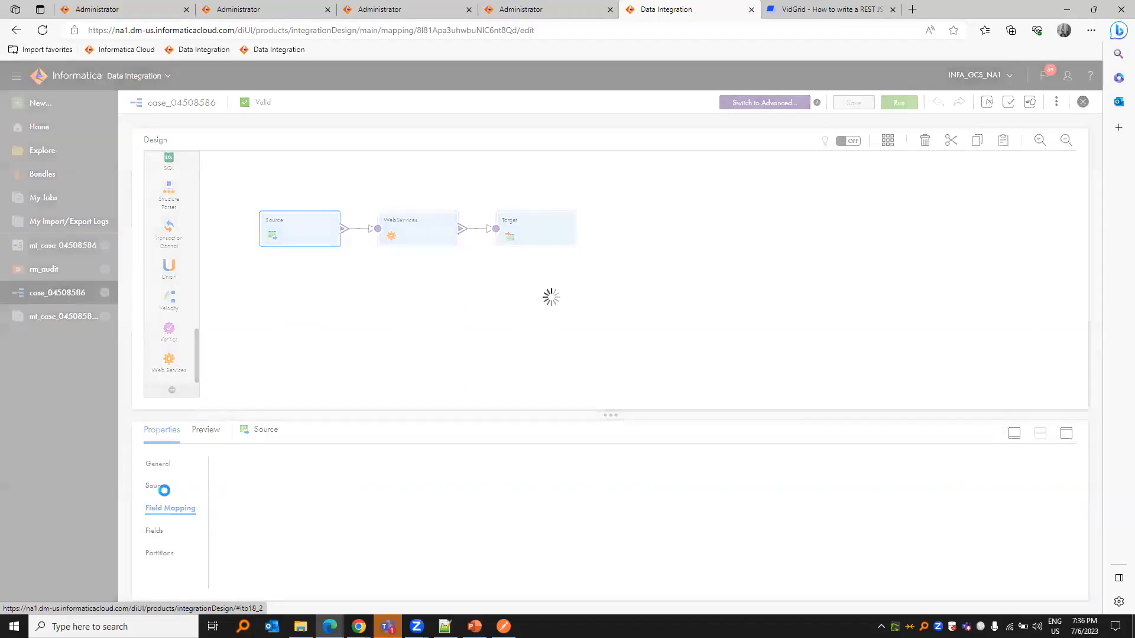
{"action": "left_click", "coordinate": [170, 508]}
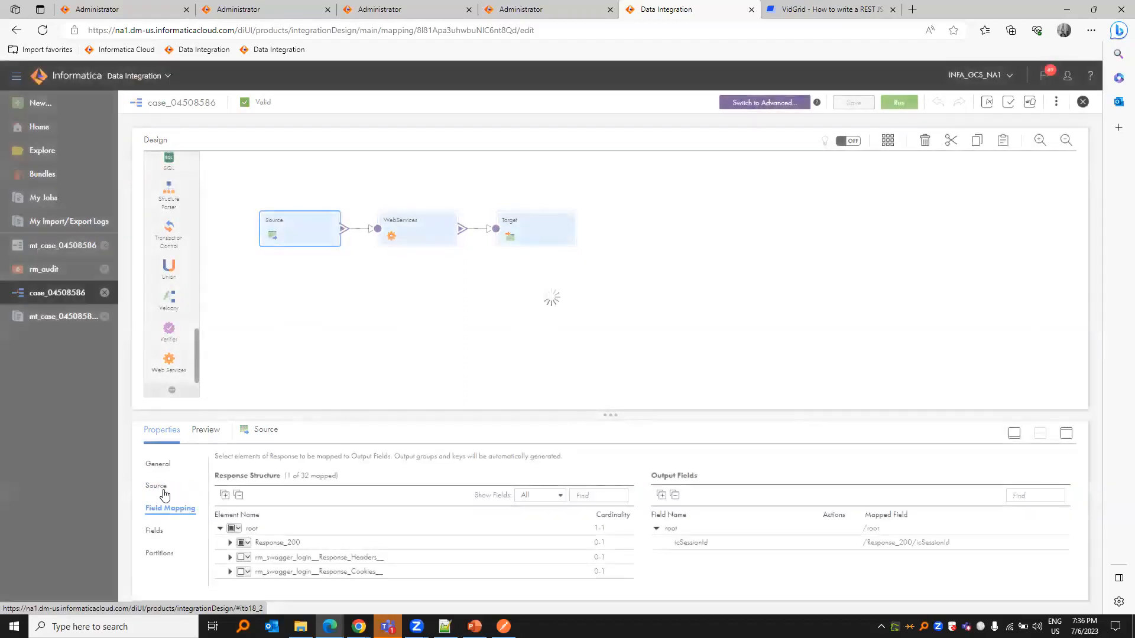
{"action": "left_click", "coordinate": [156, 486]}
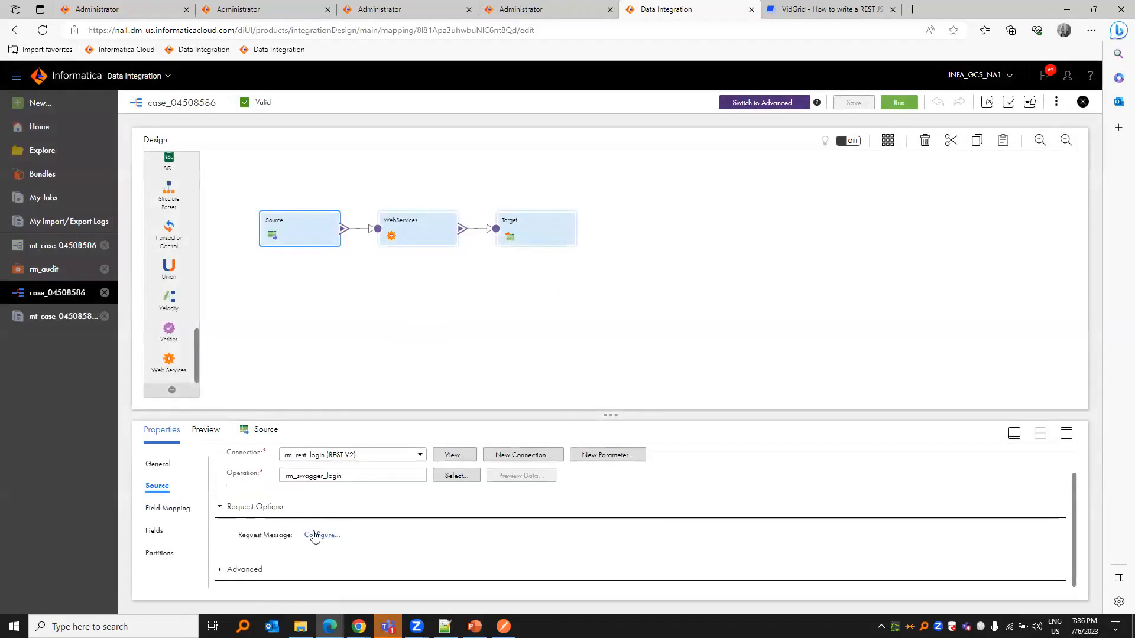
{"action": "left_click", "coordinate": [322, 534]}
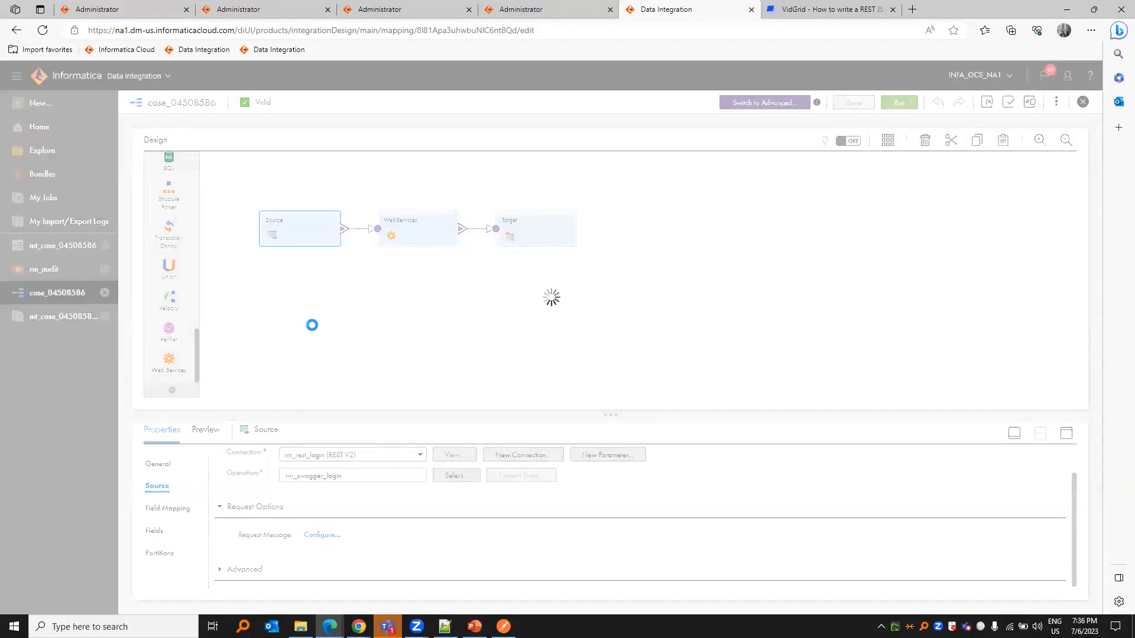
{"action": "left_click", "coordinate": [322, 535]}
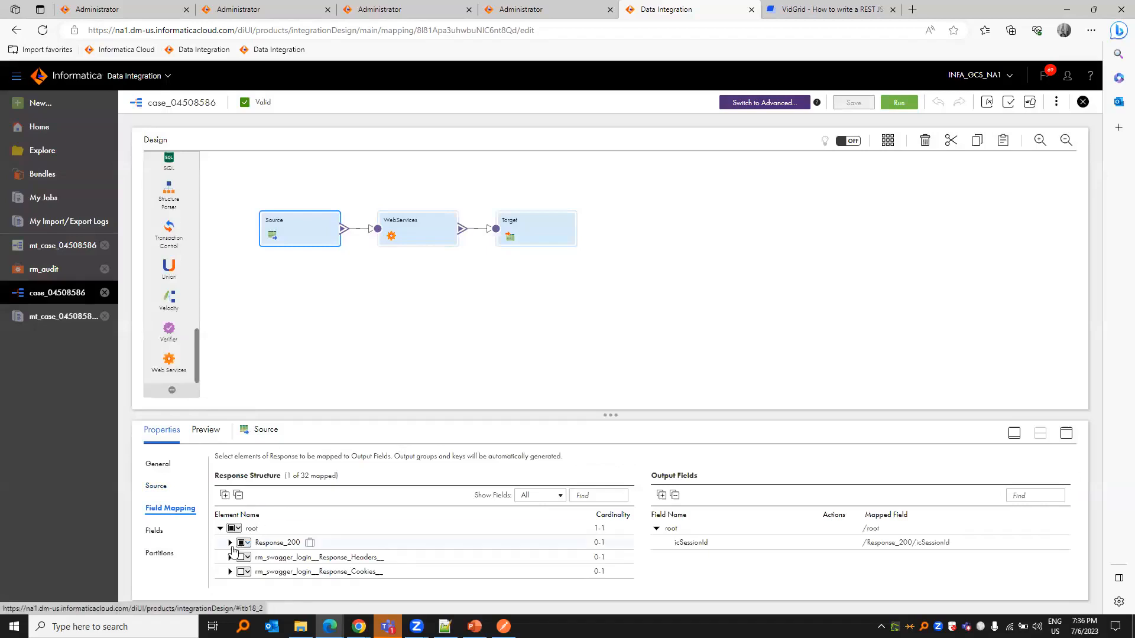
Step: Expand Response_200 and keep icSessionId selected as the Source's only output field
{"action": "left_click", "coordinate": [229, 543]}
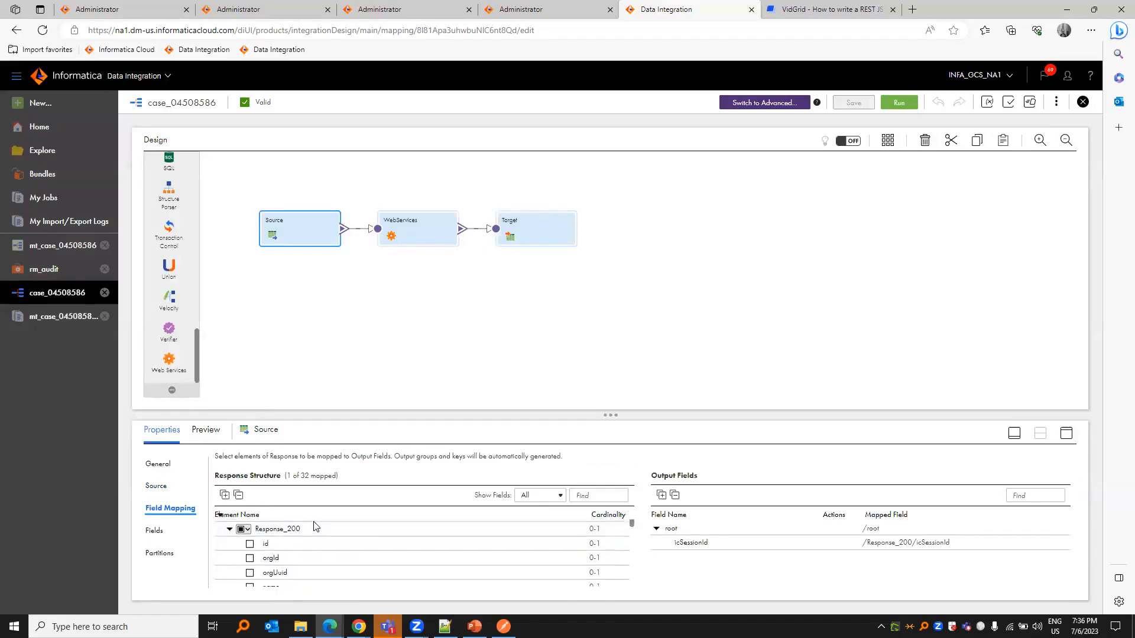
{"action": "scroll", "scroll_direction": "down", "scroll_amount": 3}
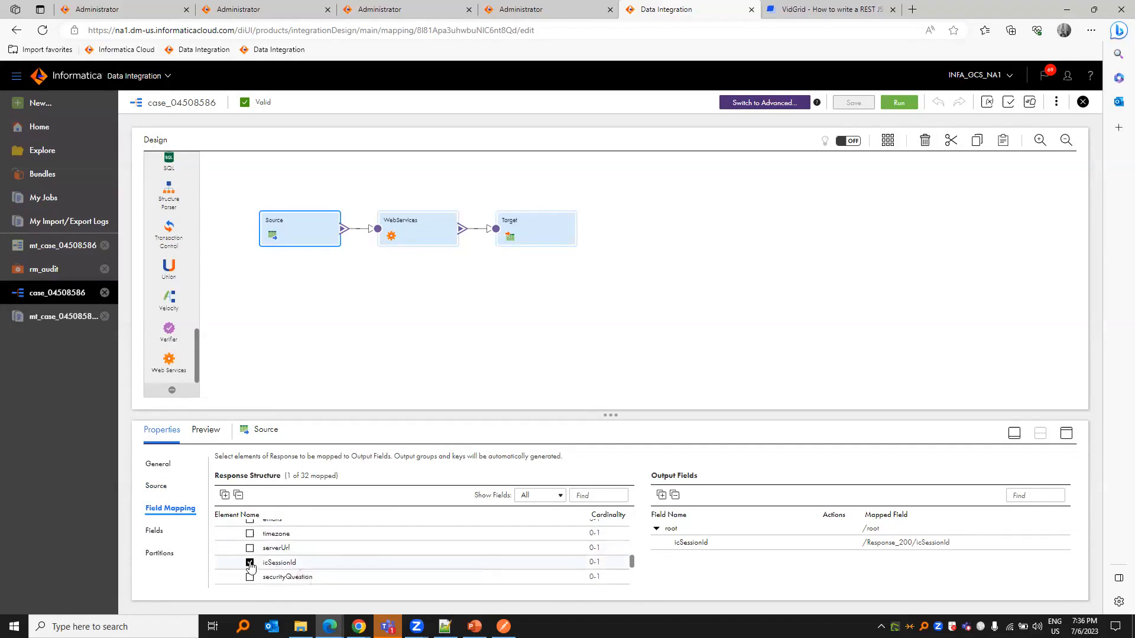
{"action": "left_click", "coordinate": [249, 563]}
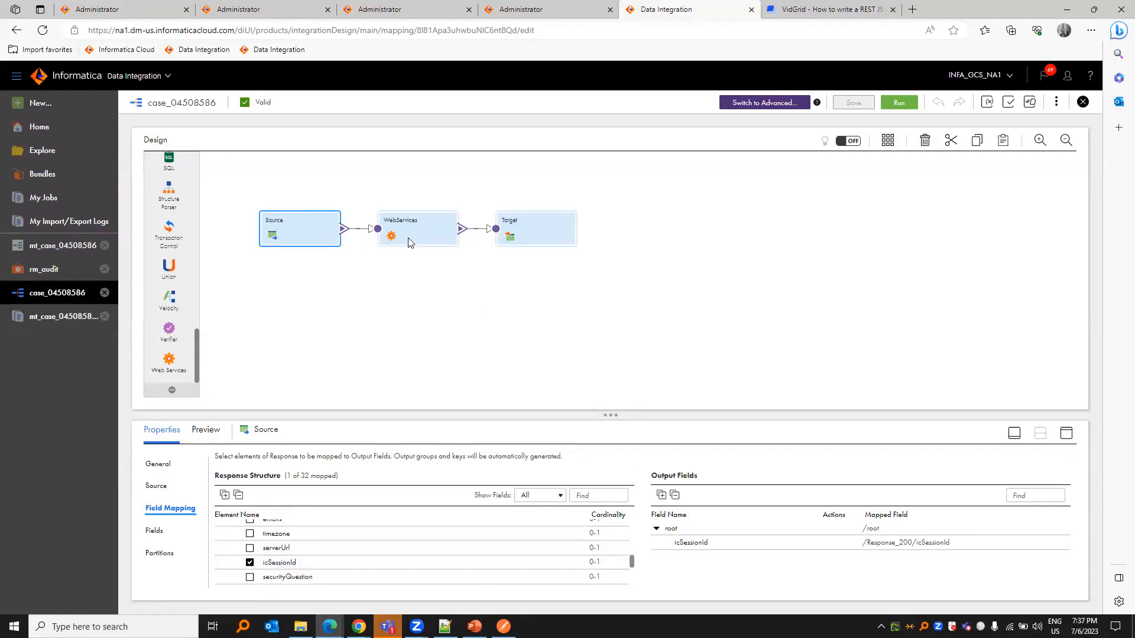
Step: Confirm WebServices uses rm_audit, feeds icSessionId into the request, and maps Response_200Array as output
{"action": "left_click", "coordinate": [418, 228]}
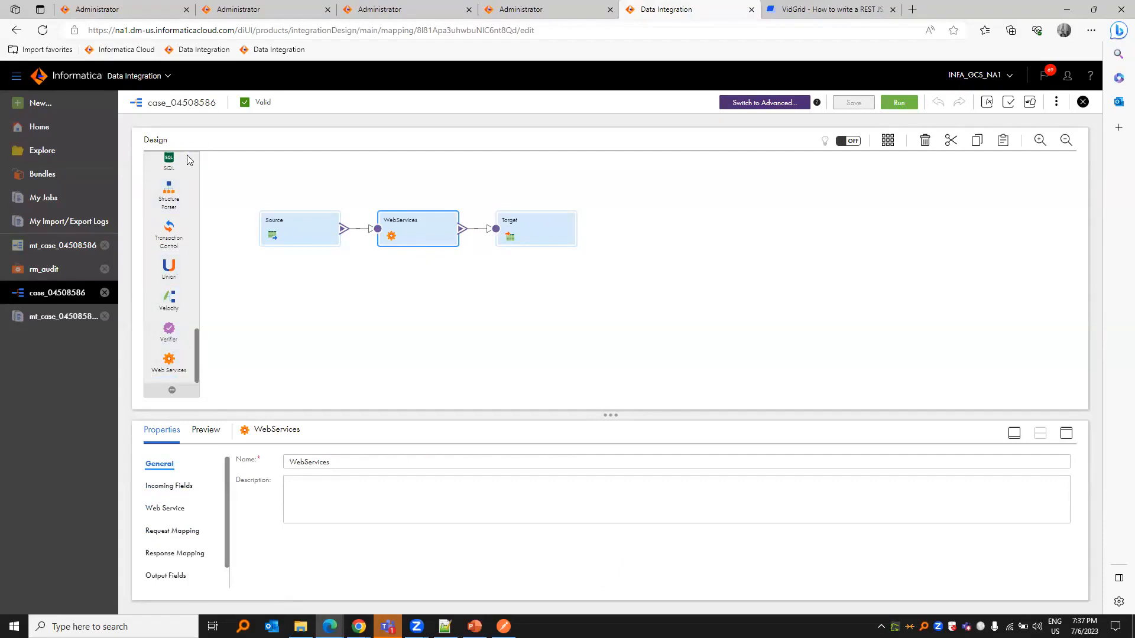
{"action": "left_click", "coordinate": [166, 507]}
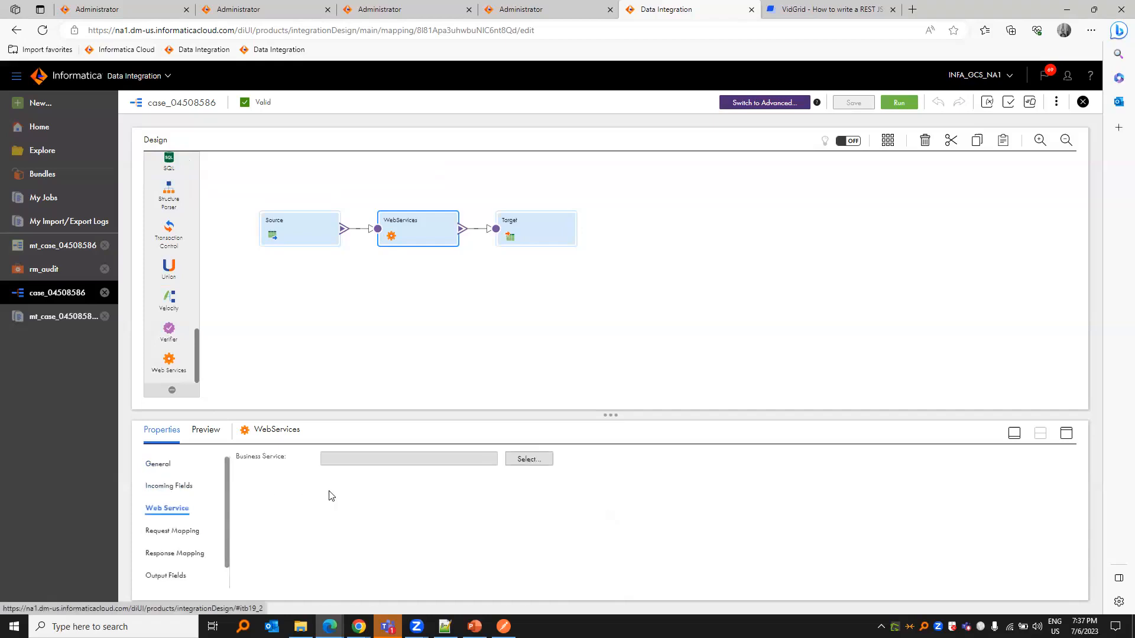
{"action": "left_click", "coordinate": [527, 459]}
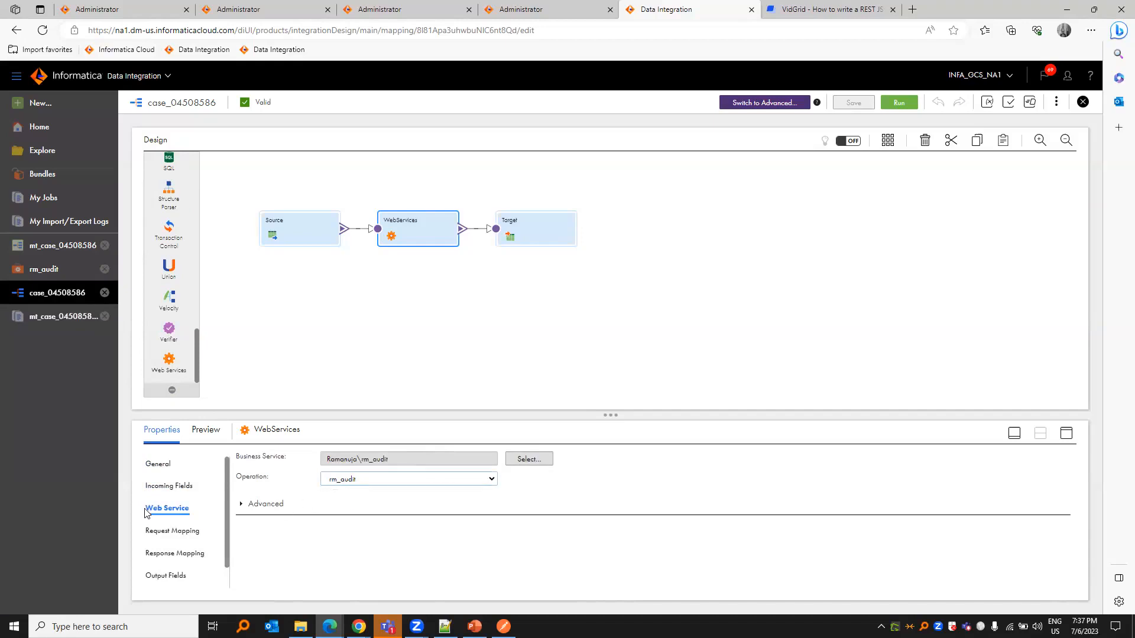
{"action": "left_click", "coordinate": [174, 531]}
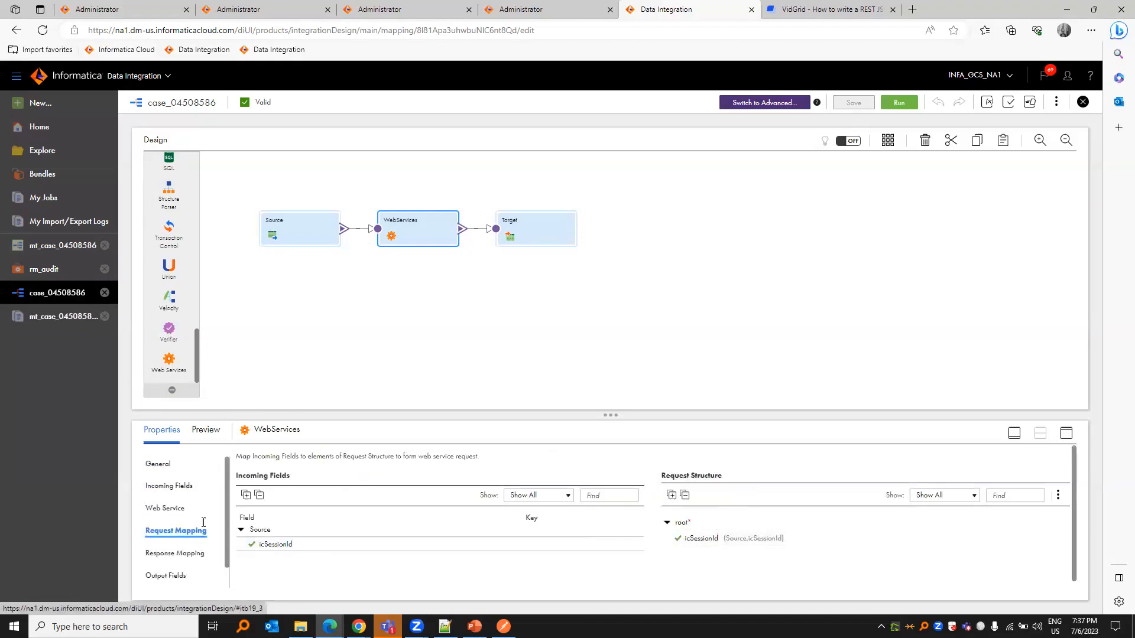
{"action": "left_click", "coordinate": [179, 553]}
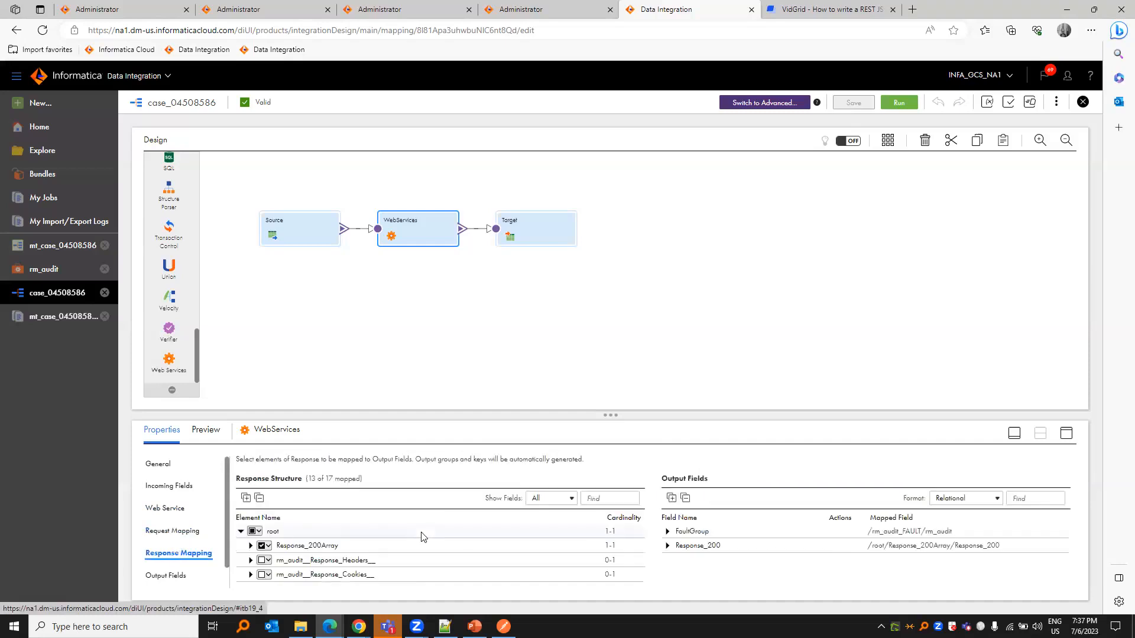
{"action": "mouse_move", "coordinate": [318, 550]}
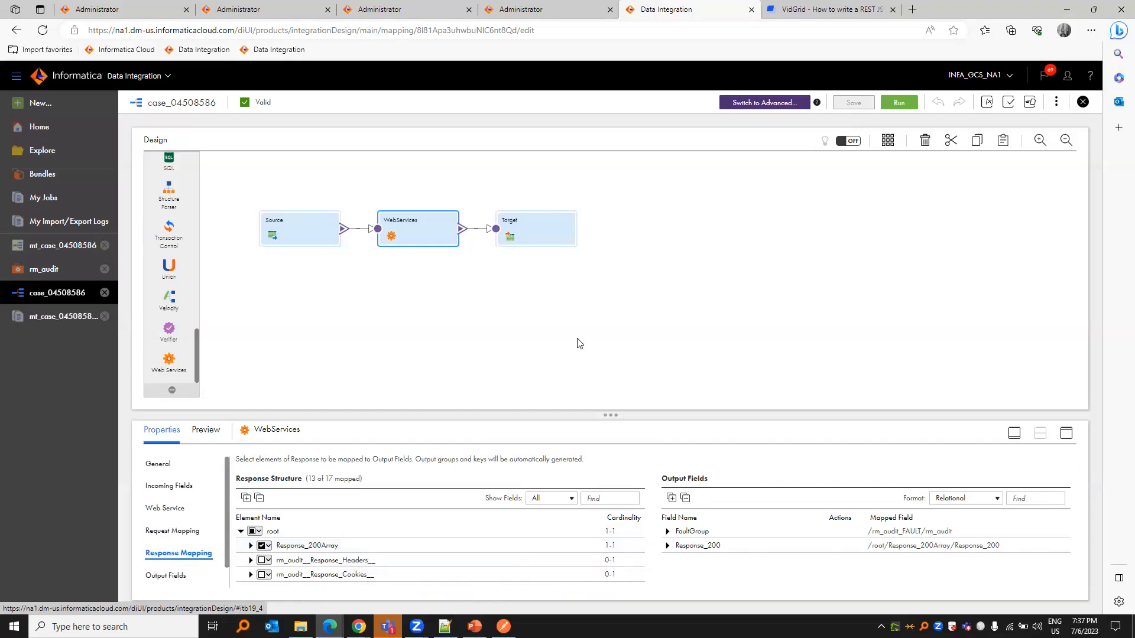
Step: Confirm the Target writes auditLog.csv via rm_ff, created new at runtime, and dismiss its object settings
{"action": "left_click", "coordinate": [536, 228]}
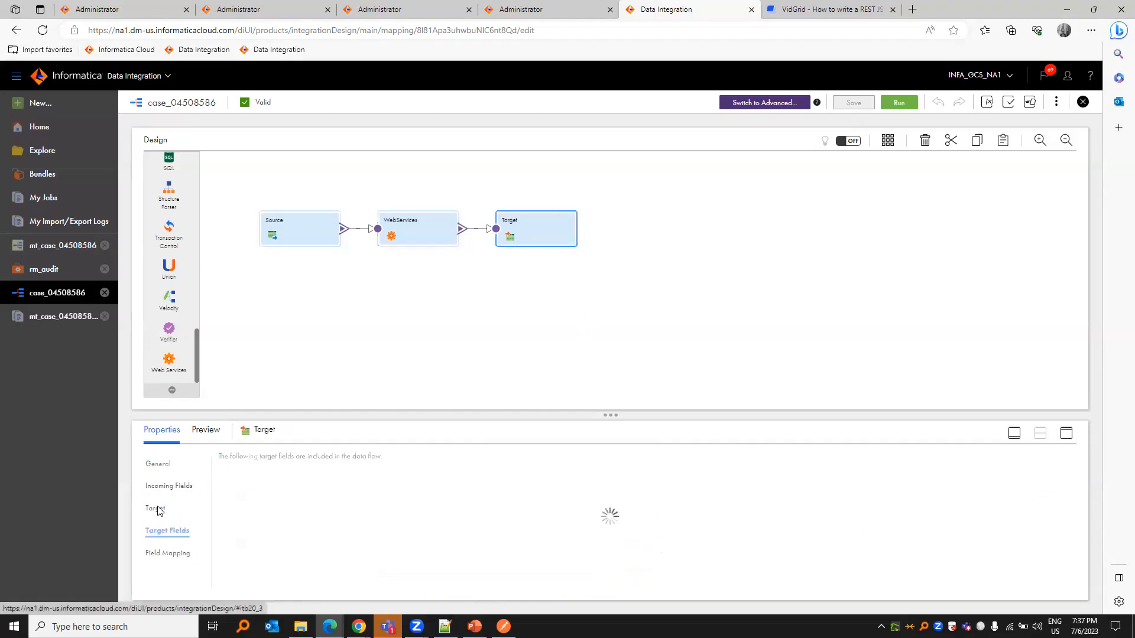
{"action": "left_click", "coordinate": [156, 509]}
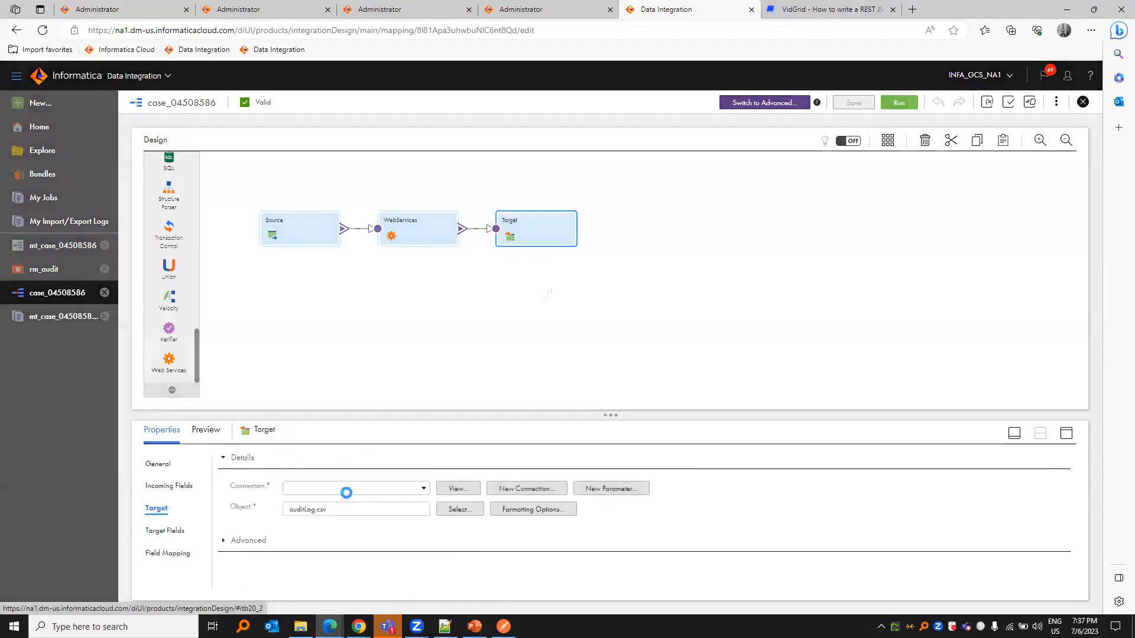
{"action": "left_click", "coordinate": [355, 489]}
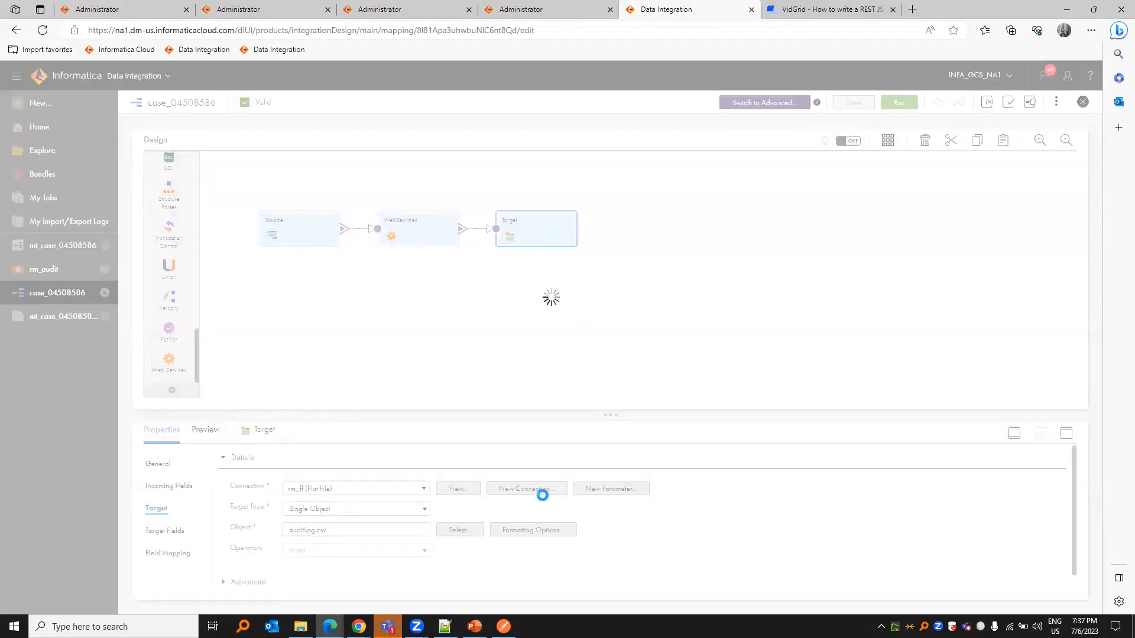
{"action": "left_click", "coordinate": [458, 530]}
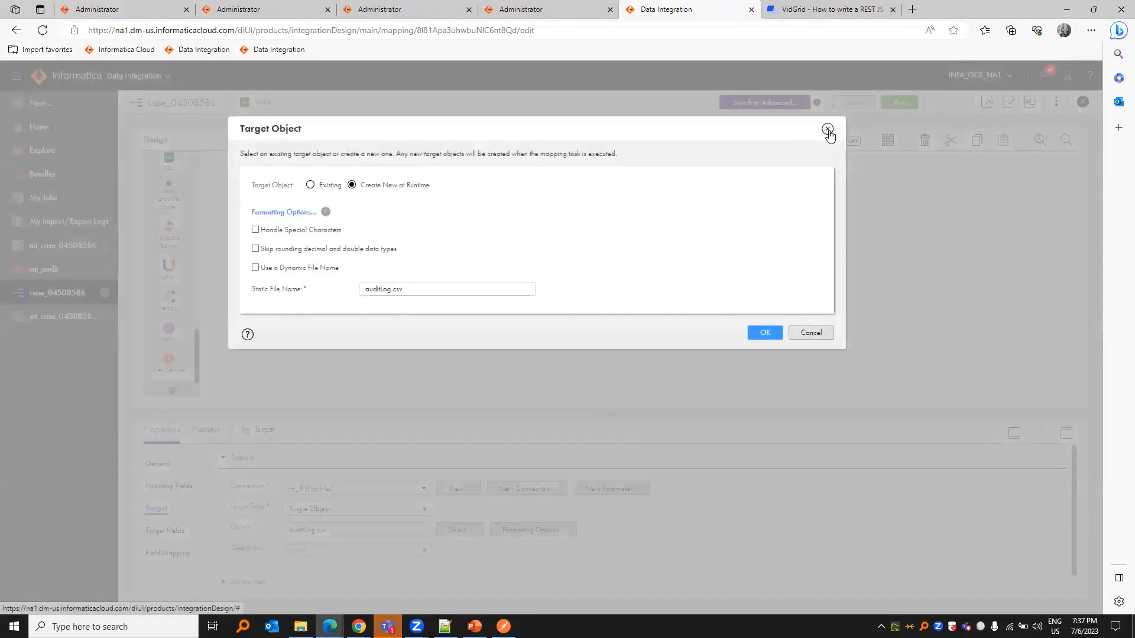
{"action": "left_click", "coordinate": [828, 129]}
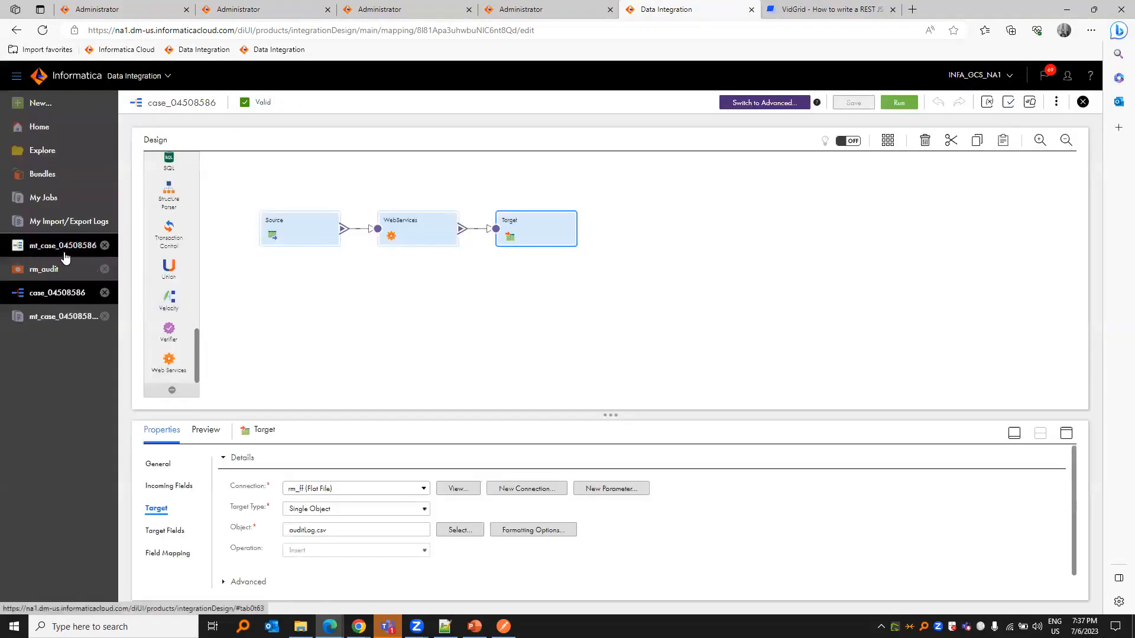
Step: Run the mt_case_04508586 mapping task and view its runs in My Jobs
{"action": "left_click", "coordinate": [58, 246]}
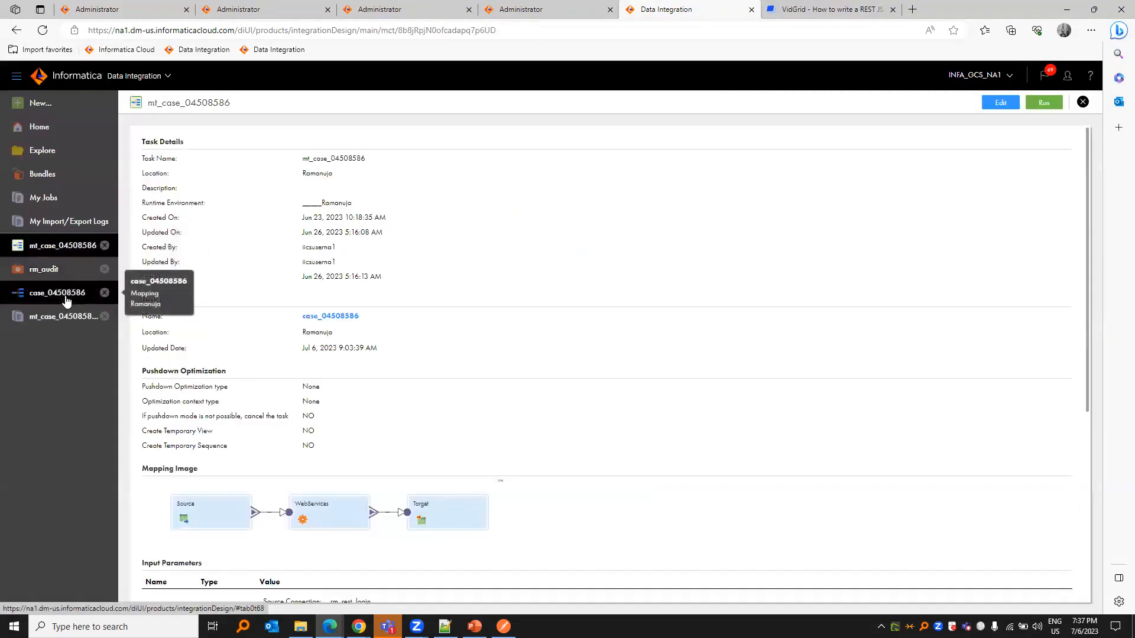
{"action": "mouse_move", "coordinate": [382, 295]}
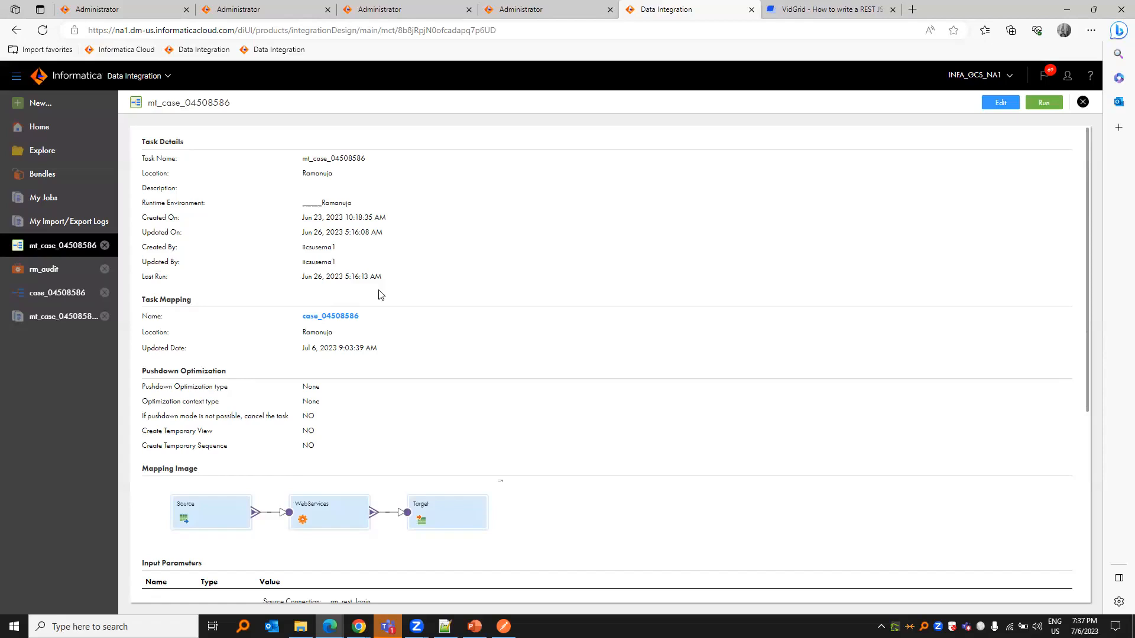
{"action": "mouse_move", "coordinate": [1075, 187]}
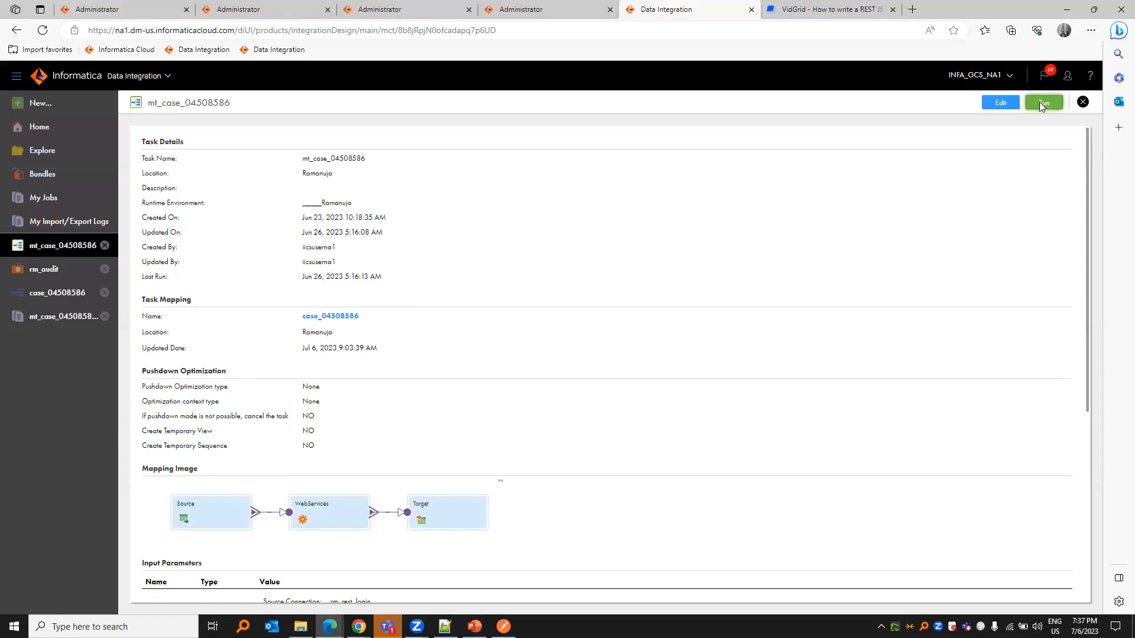
{"action": "left_click", "coordinate": [1043, 101]}
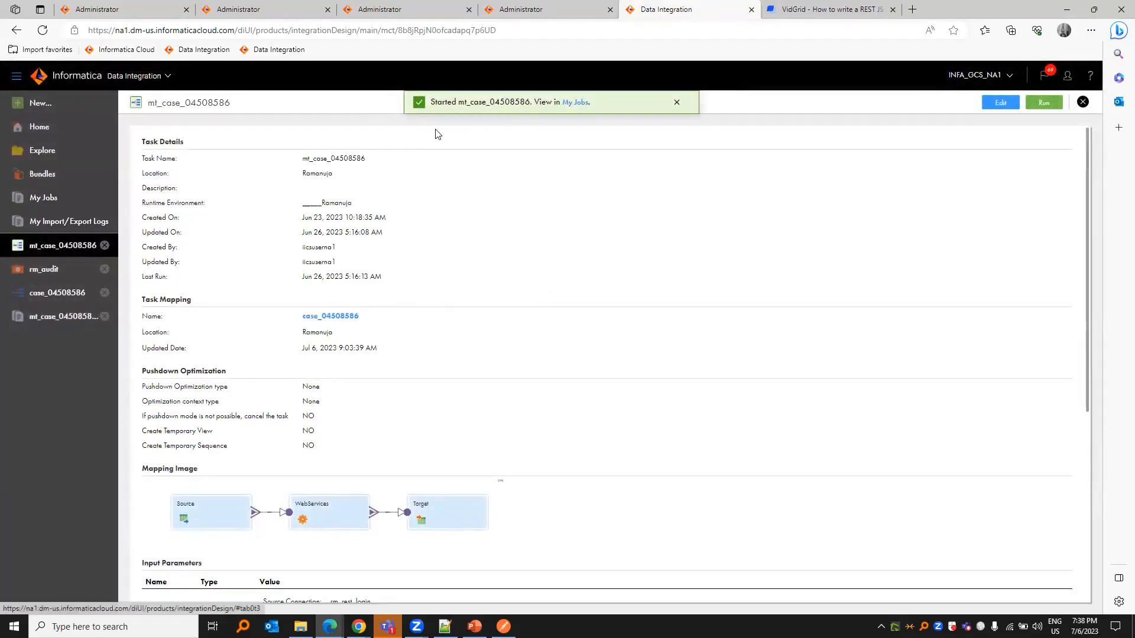
{"action": "scroll", "scroll_direction": "down", "scroll_amount": 3}
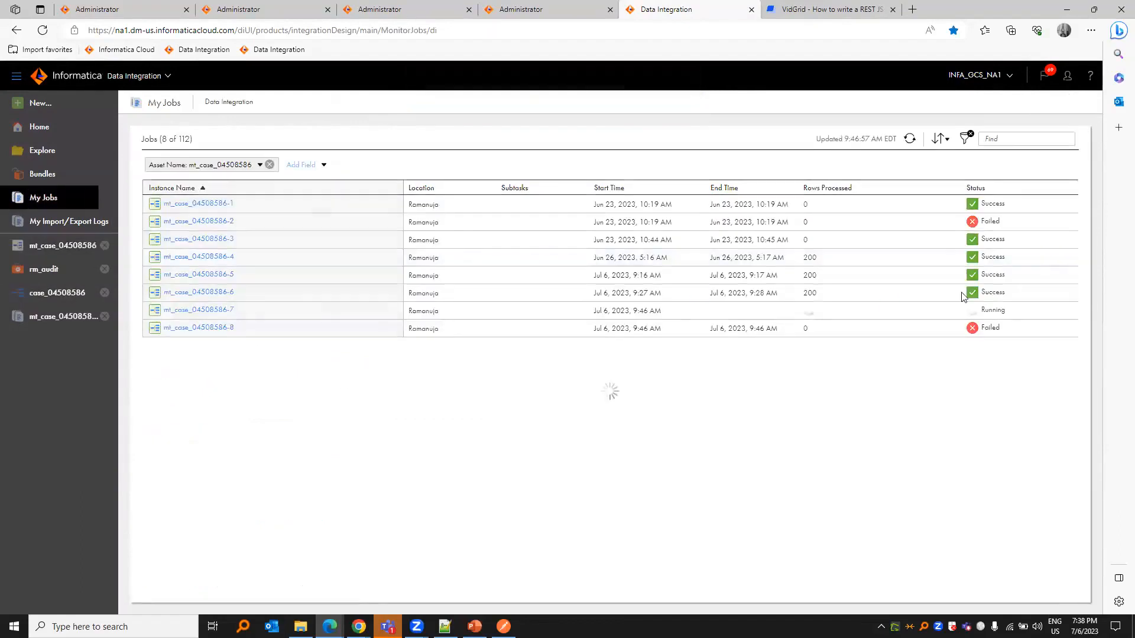
Step: Refresh My Jobs and open the running mt_case_04508586-9 job's details
{"action": "left_click", "coordinate": [909, 138]}
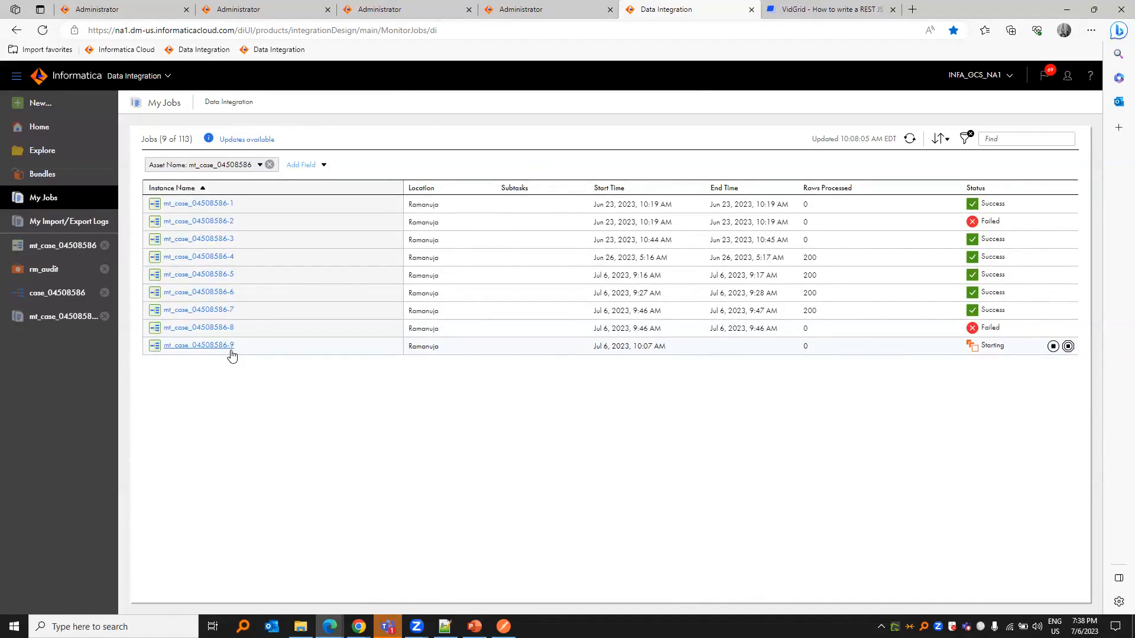
{"action": "mouse_move", "coordinate": [784, 259]}
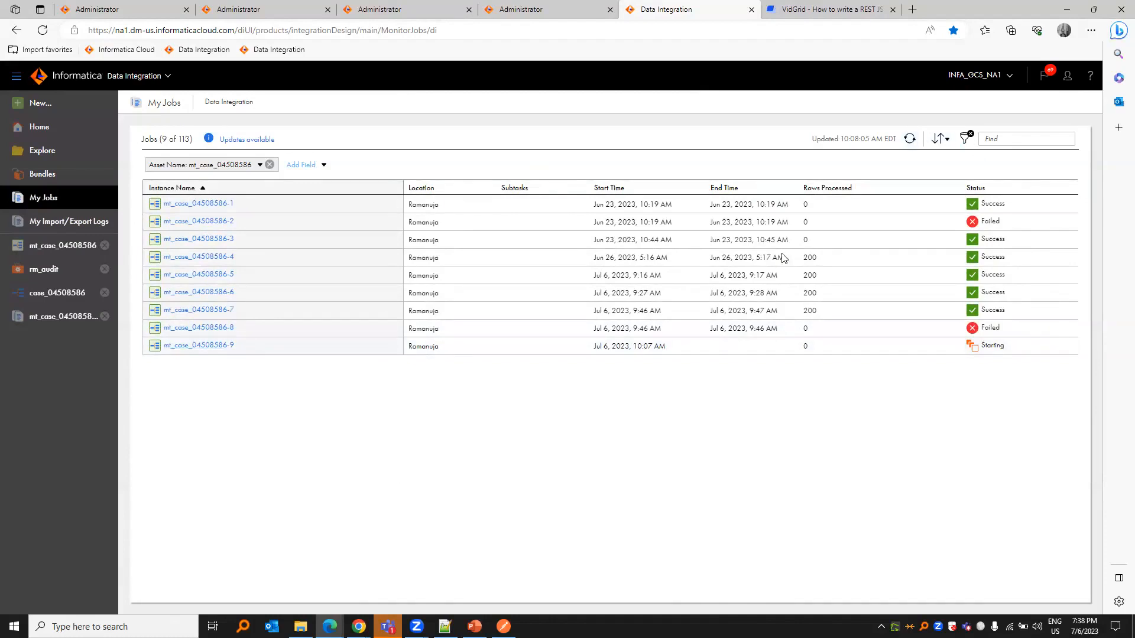
{"action": "left_click", "coordinate": [197, 345]}
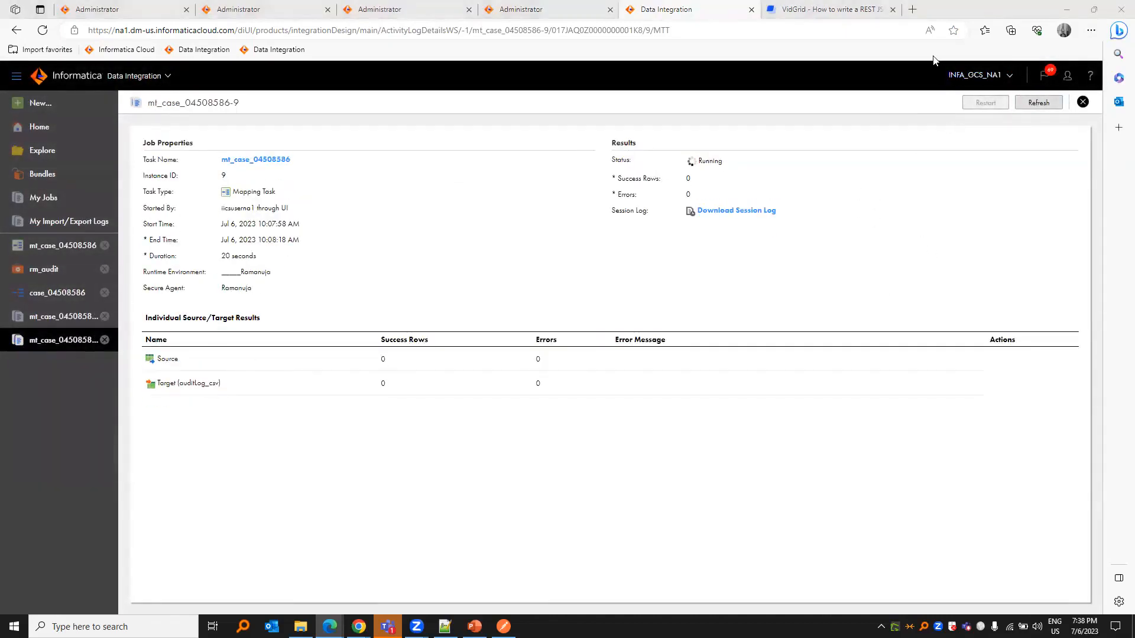
Step: Refresh the job until it reports Success and highlight its 200 success rows
{"action": "left_click", "coordinate": [1038, 102]}
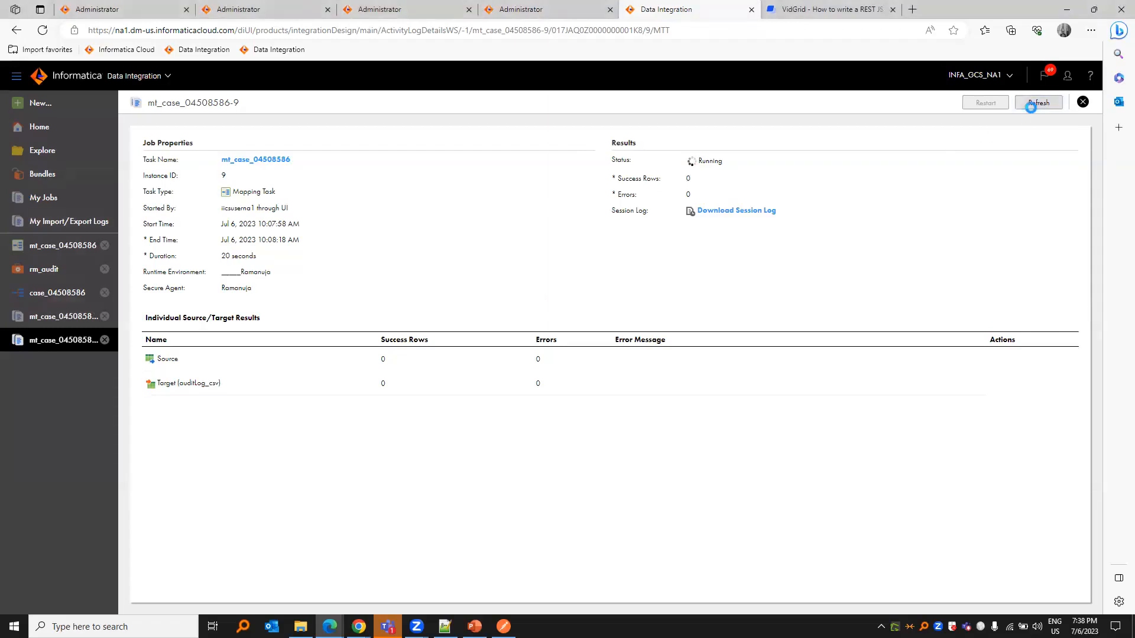
{"action": "left_click", "coordinate": [1038, 102]}
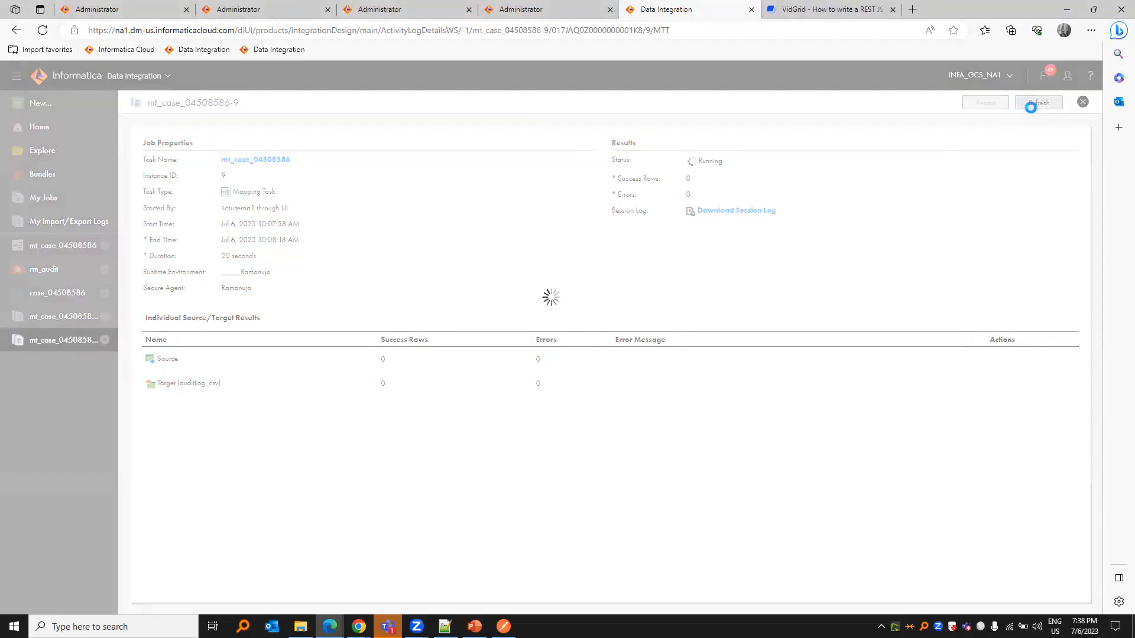
{"action": "left_click", "coordinate": [1038, 102]}
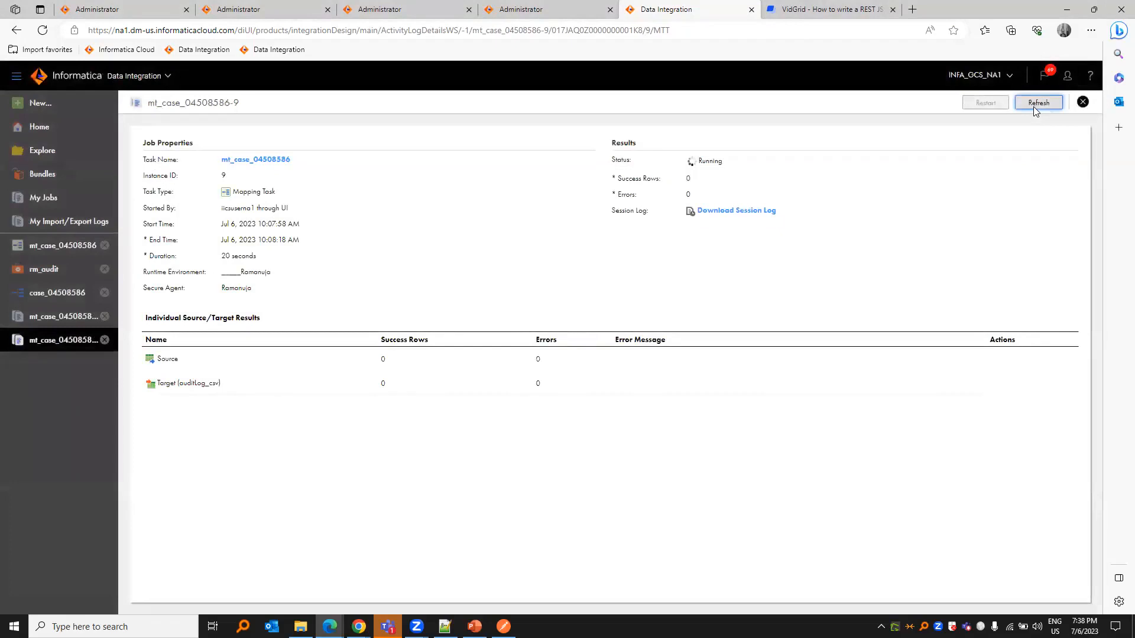
{"action": "left_click", "coordinate": [1038, 102]}
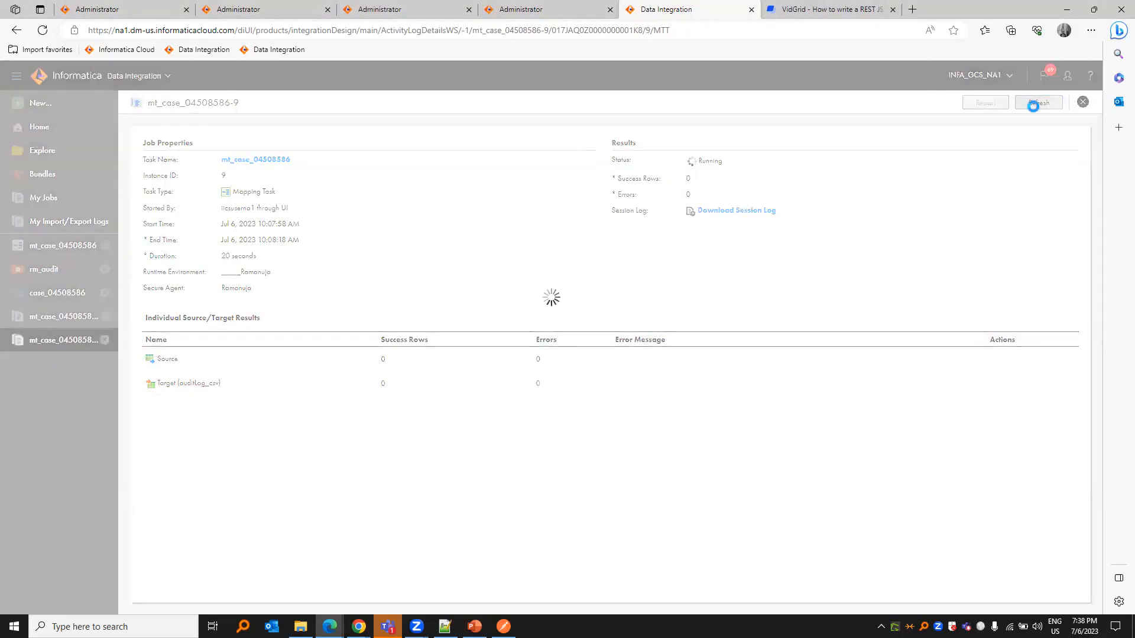
{"action": "left_click", "coordinate": [1038, 101]}
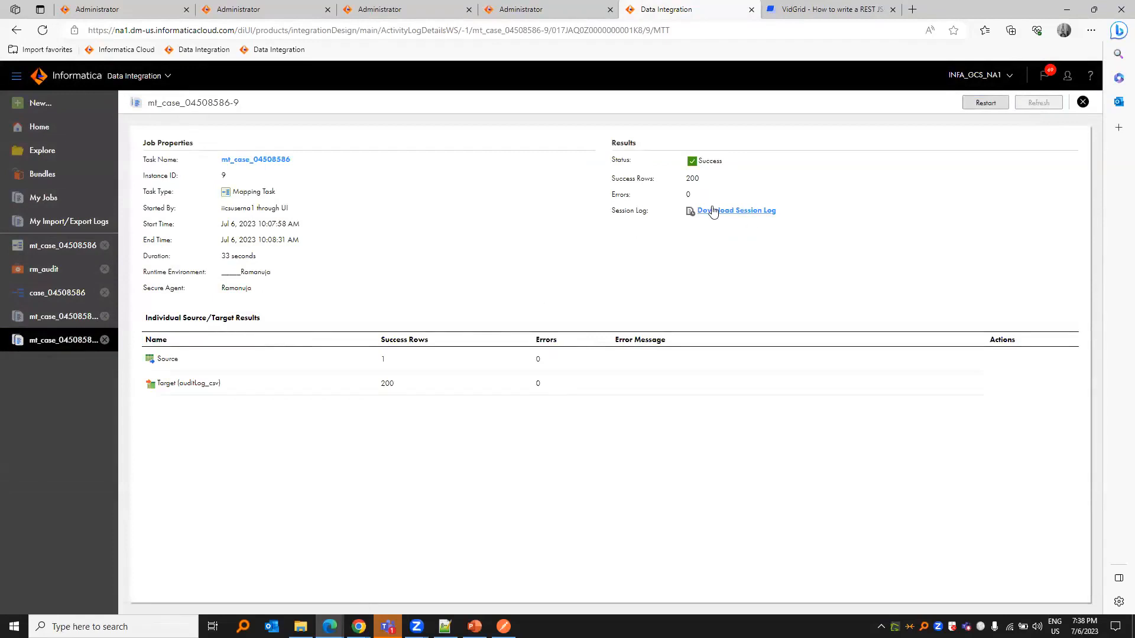
{"action": "double_click", "coordinate": [691, 178]}
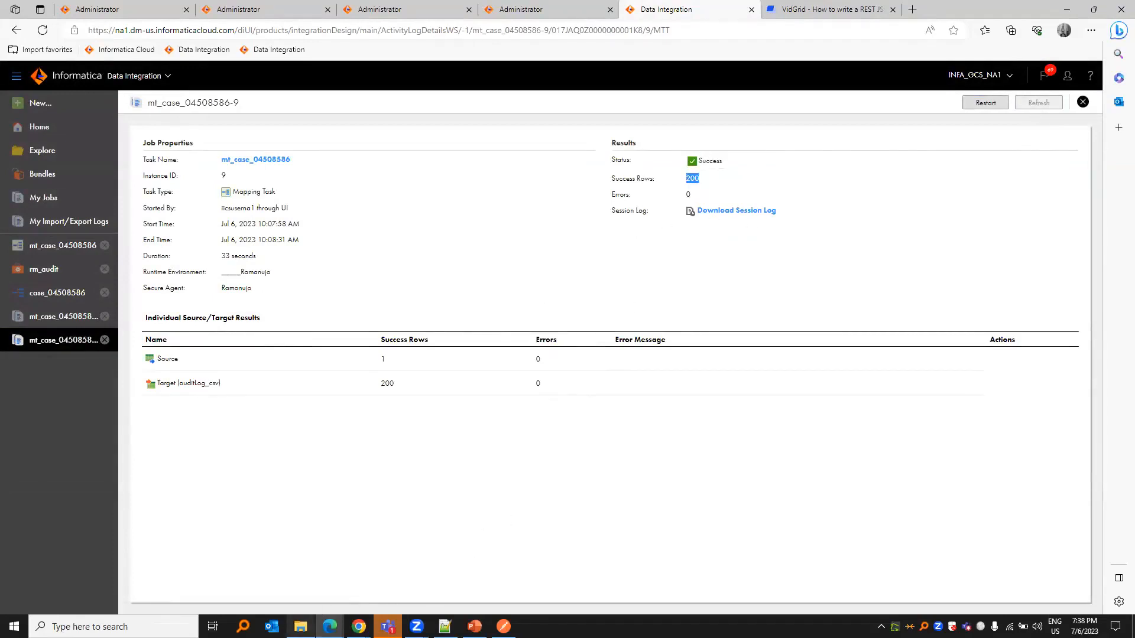
Step: Switch to File Explorer showing auditLog.csv in the new_files folder
{"action": "left_click", "coordinate": [299, 627]}
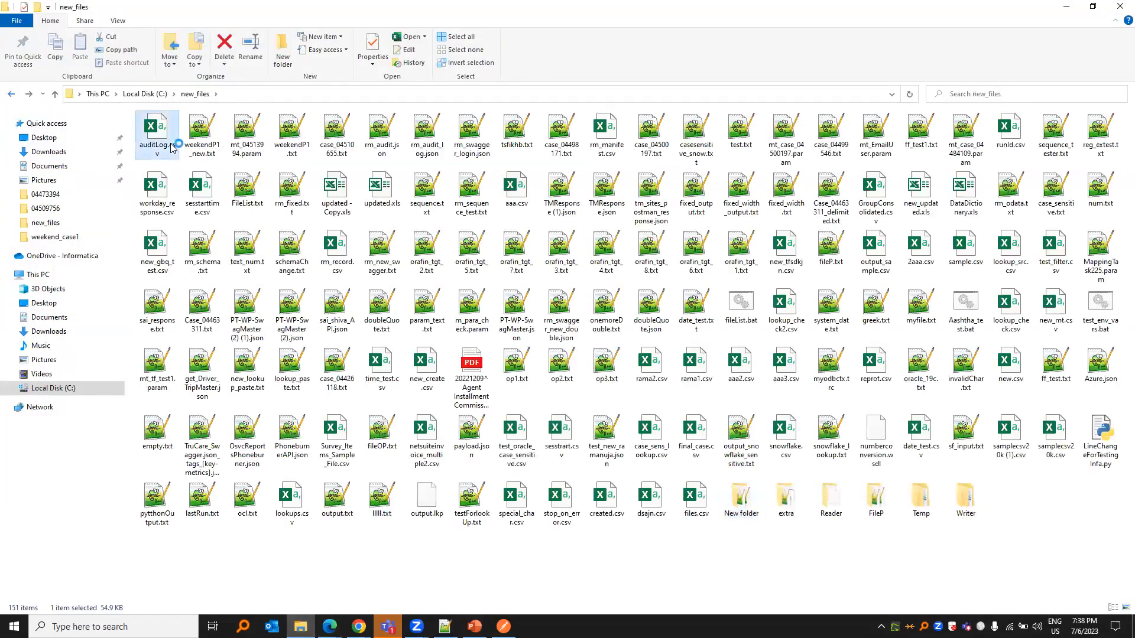
Step: Open auditLog.csv in Excel and inspect the type, entry time, object name and category cells
{"action": "double_click", "coordinate": [156, 132]}
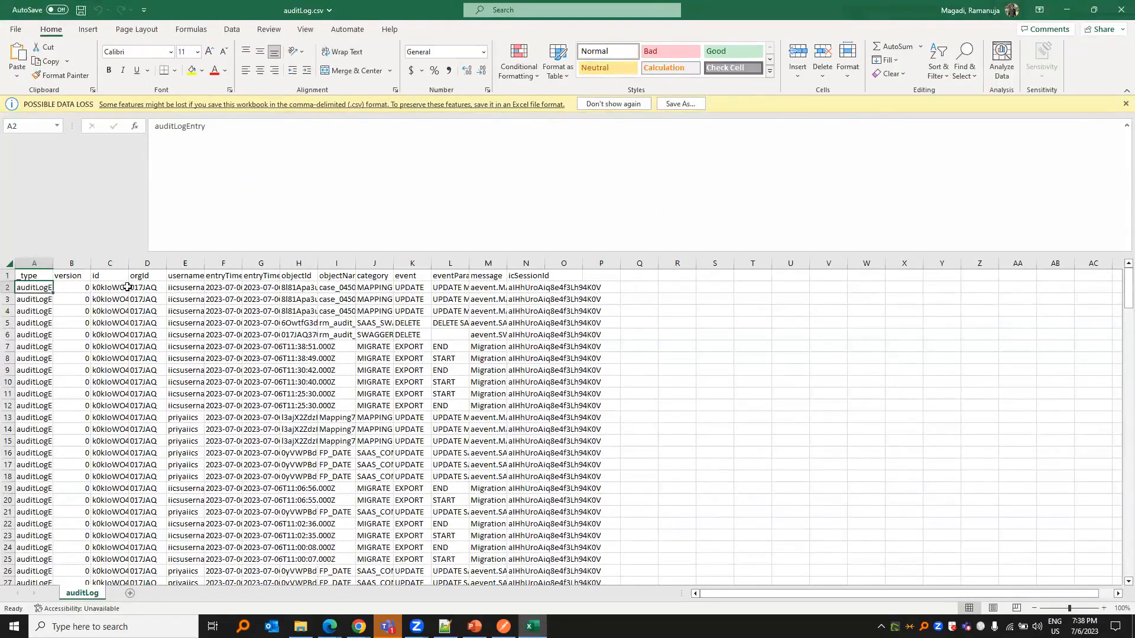
{"action": "left_click", "coordinate": [223, 288]}
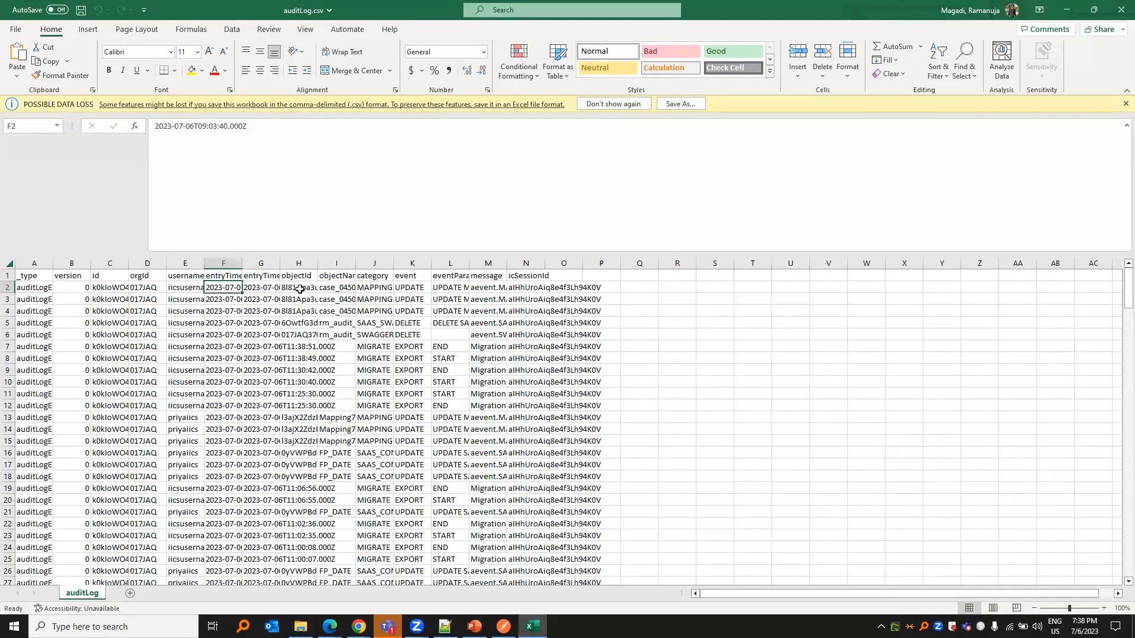
{"action": "left_click", "coordinate": [335, 287]}
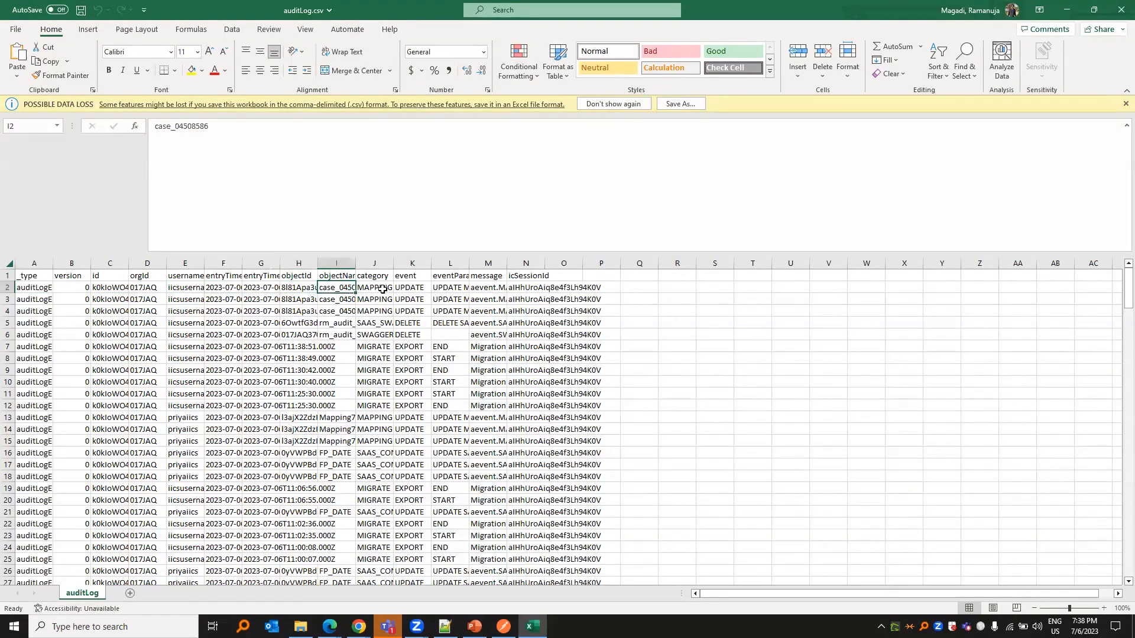
{"action": "left_click", "coordinate": [373, 346]}
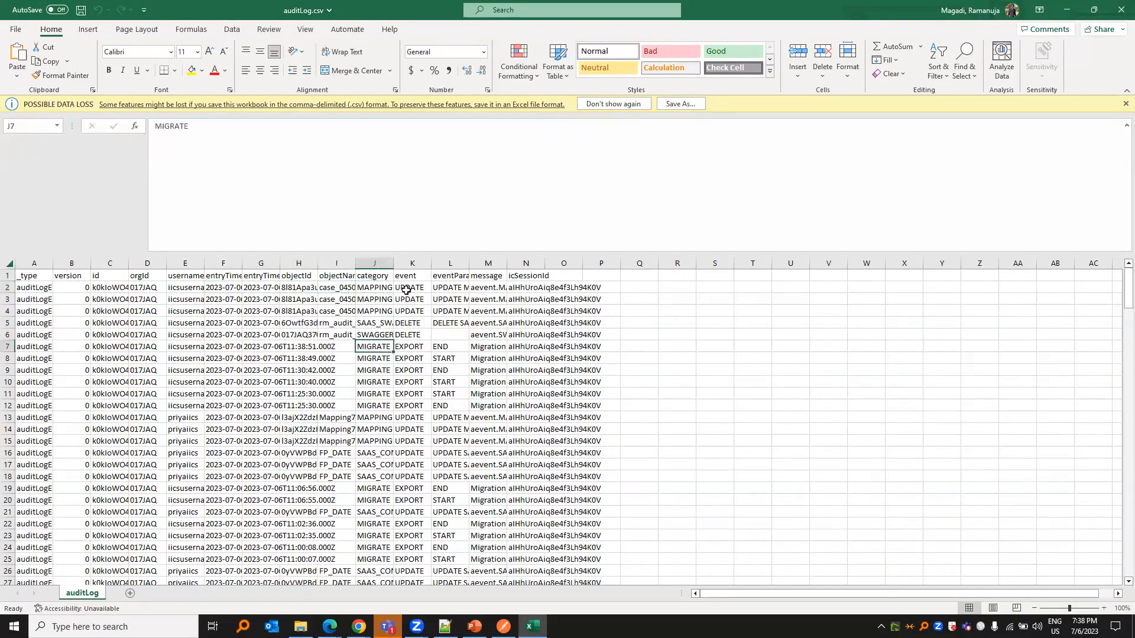
{"action": "left_click", "coordinate": [411, 287]}
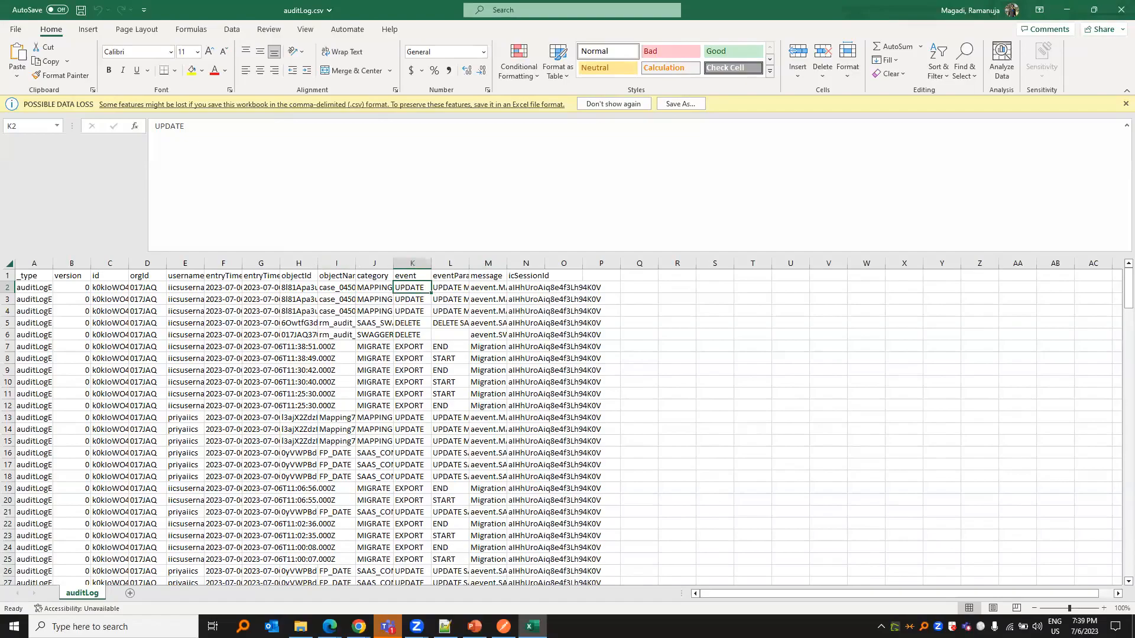
Step: Compare the rows with Postman's JSON response, check the message cell, and return to the Demo slide
{"action": "left_click", "coordinate": [504, 626]}
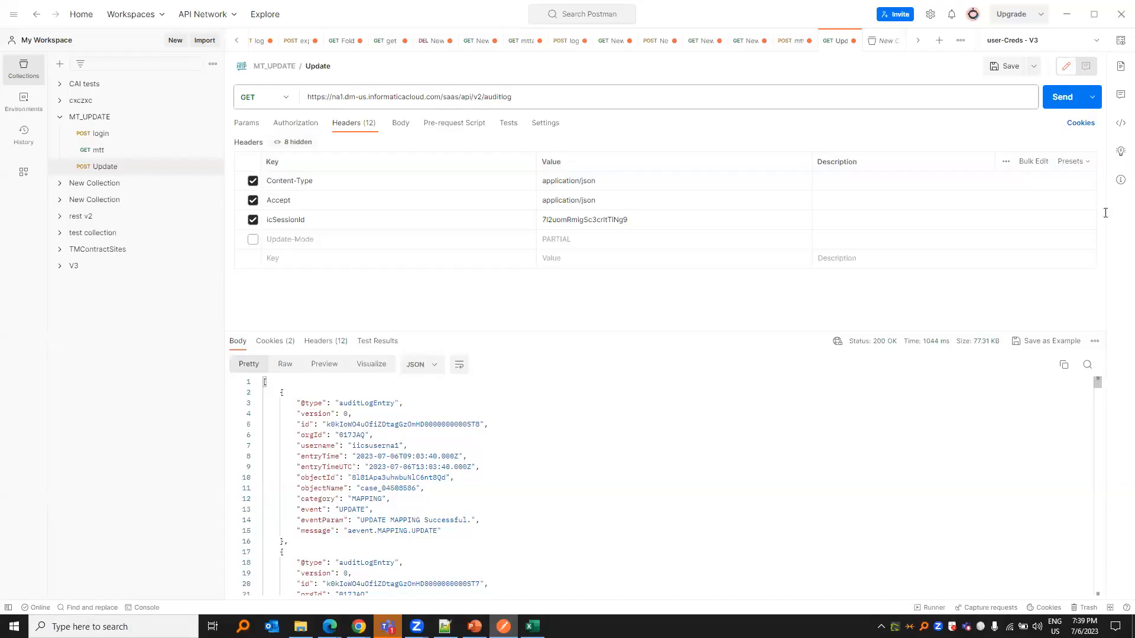
{"action": "left_click", "coordinate": [532, 626]}
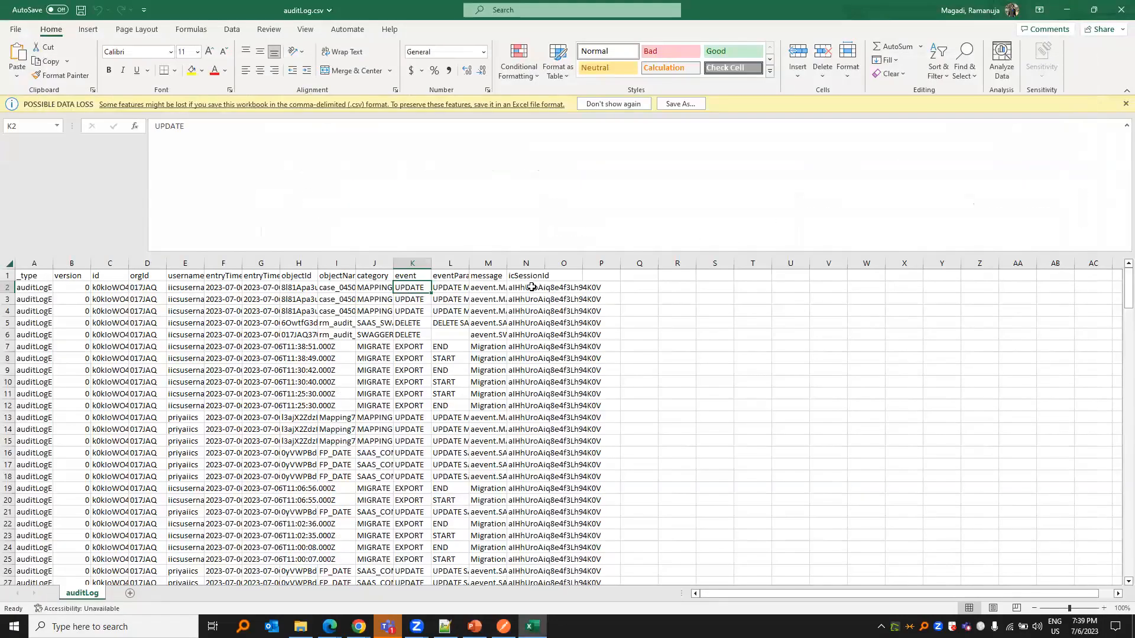
{"action": "left_click", "coordinate": [489, 287]}
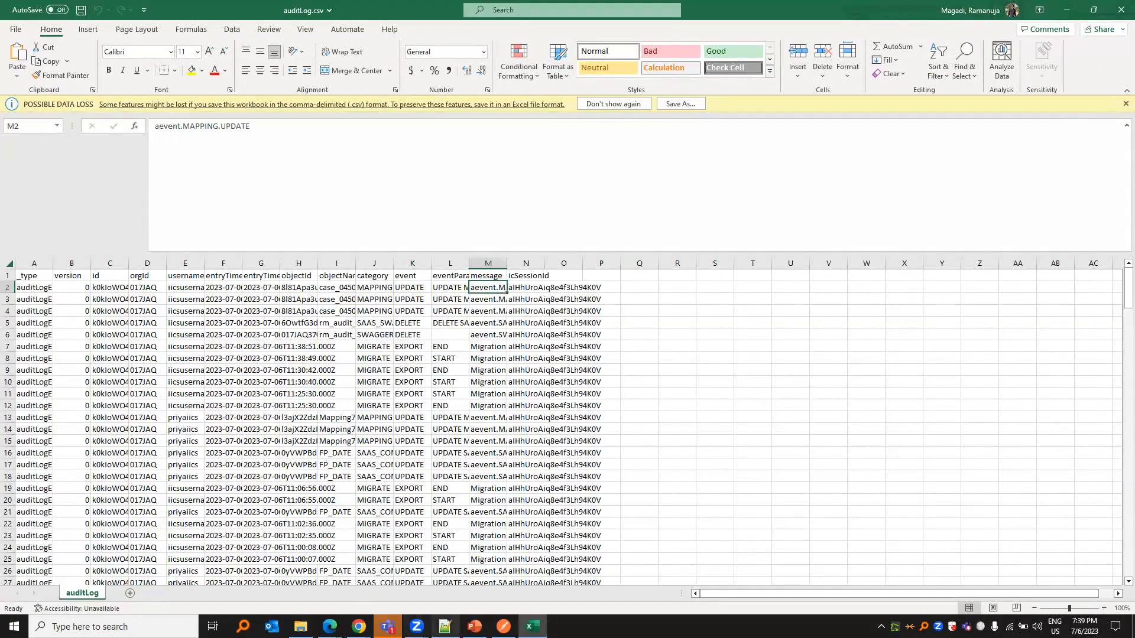
{"action": "left_click", "coordinate": [474, 626]}
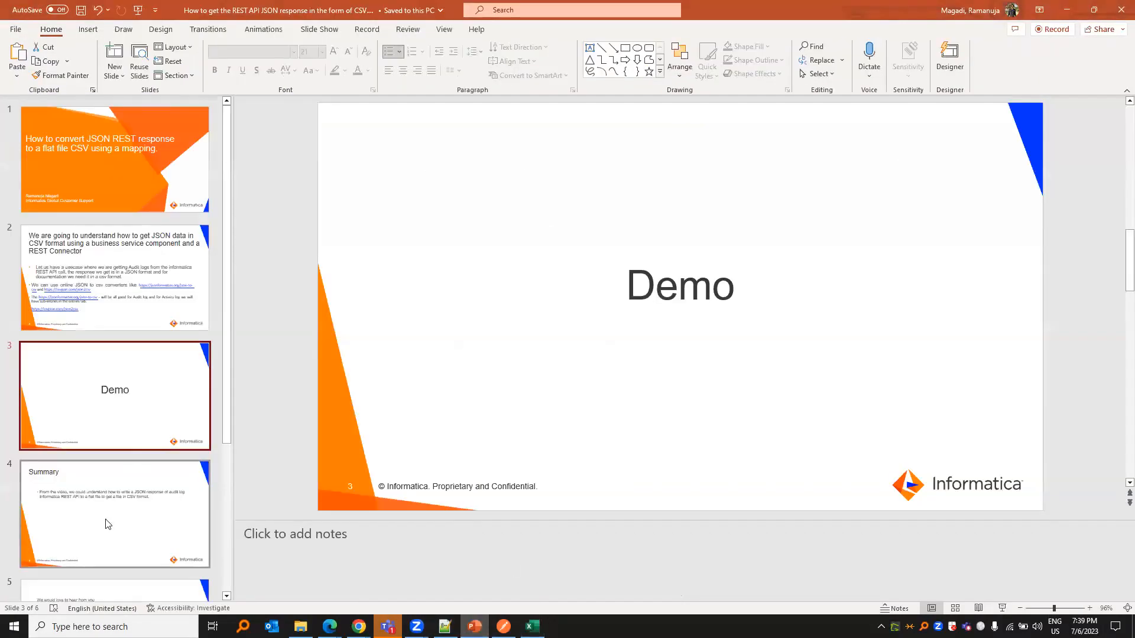